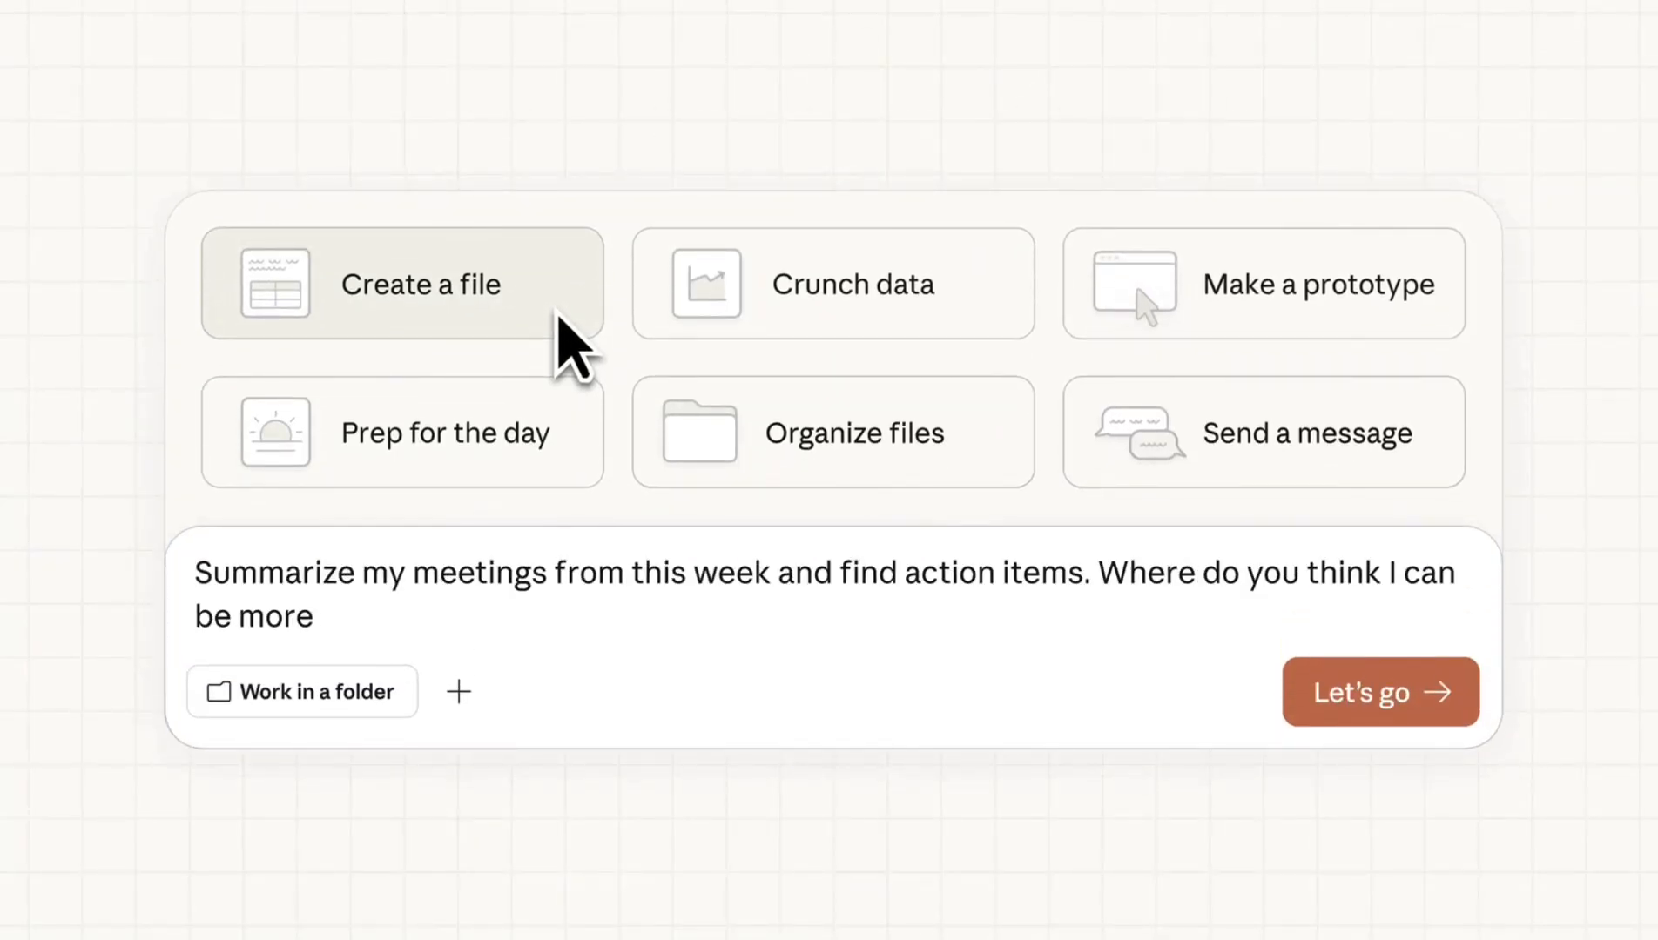
Step: Submit the receipts-to-budget-spreadsheet request and follow Claude's progress
left_click(458, 692)
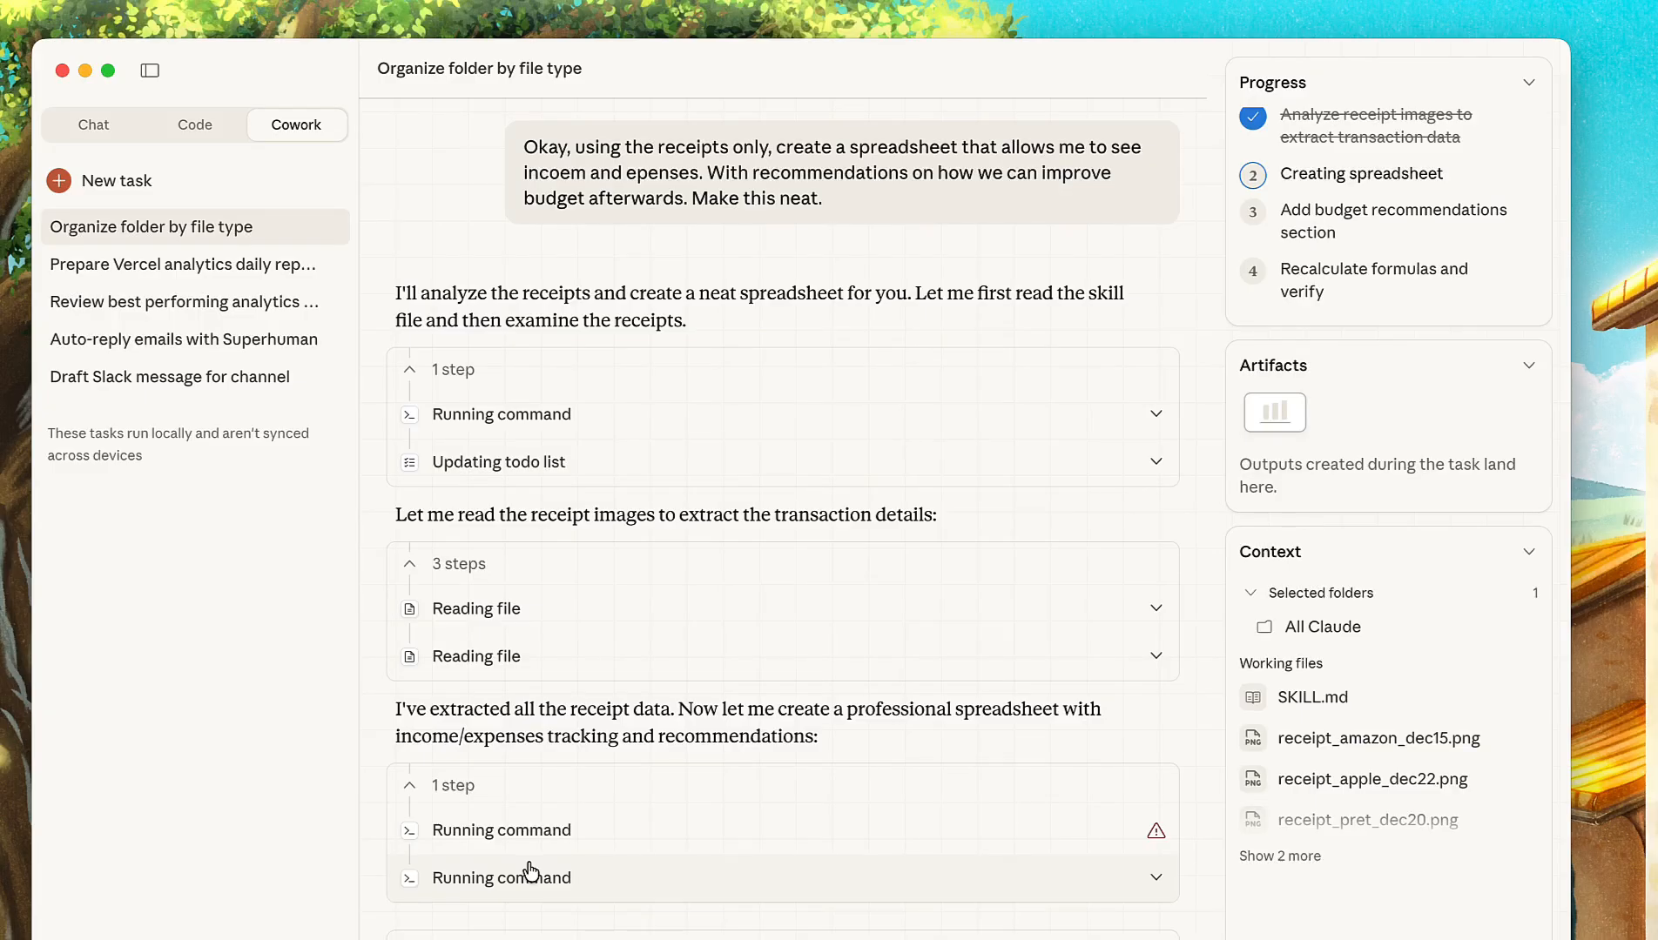
scroll("down", 3)
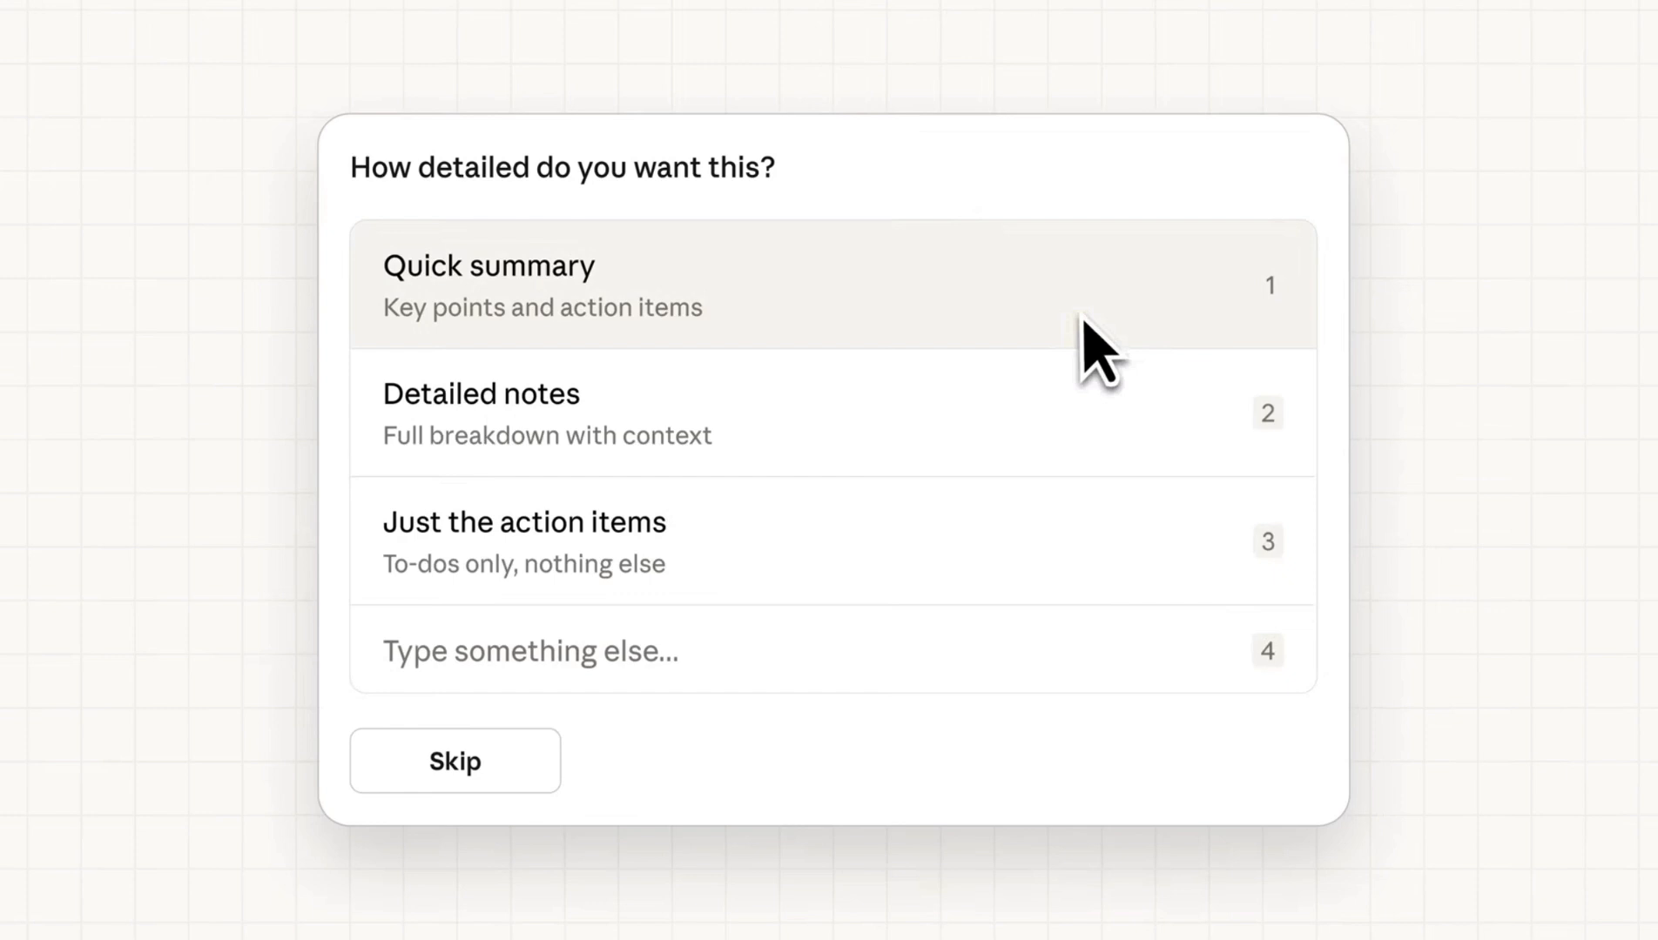
mouse_move(1100, 444)
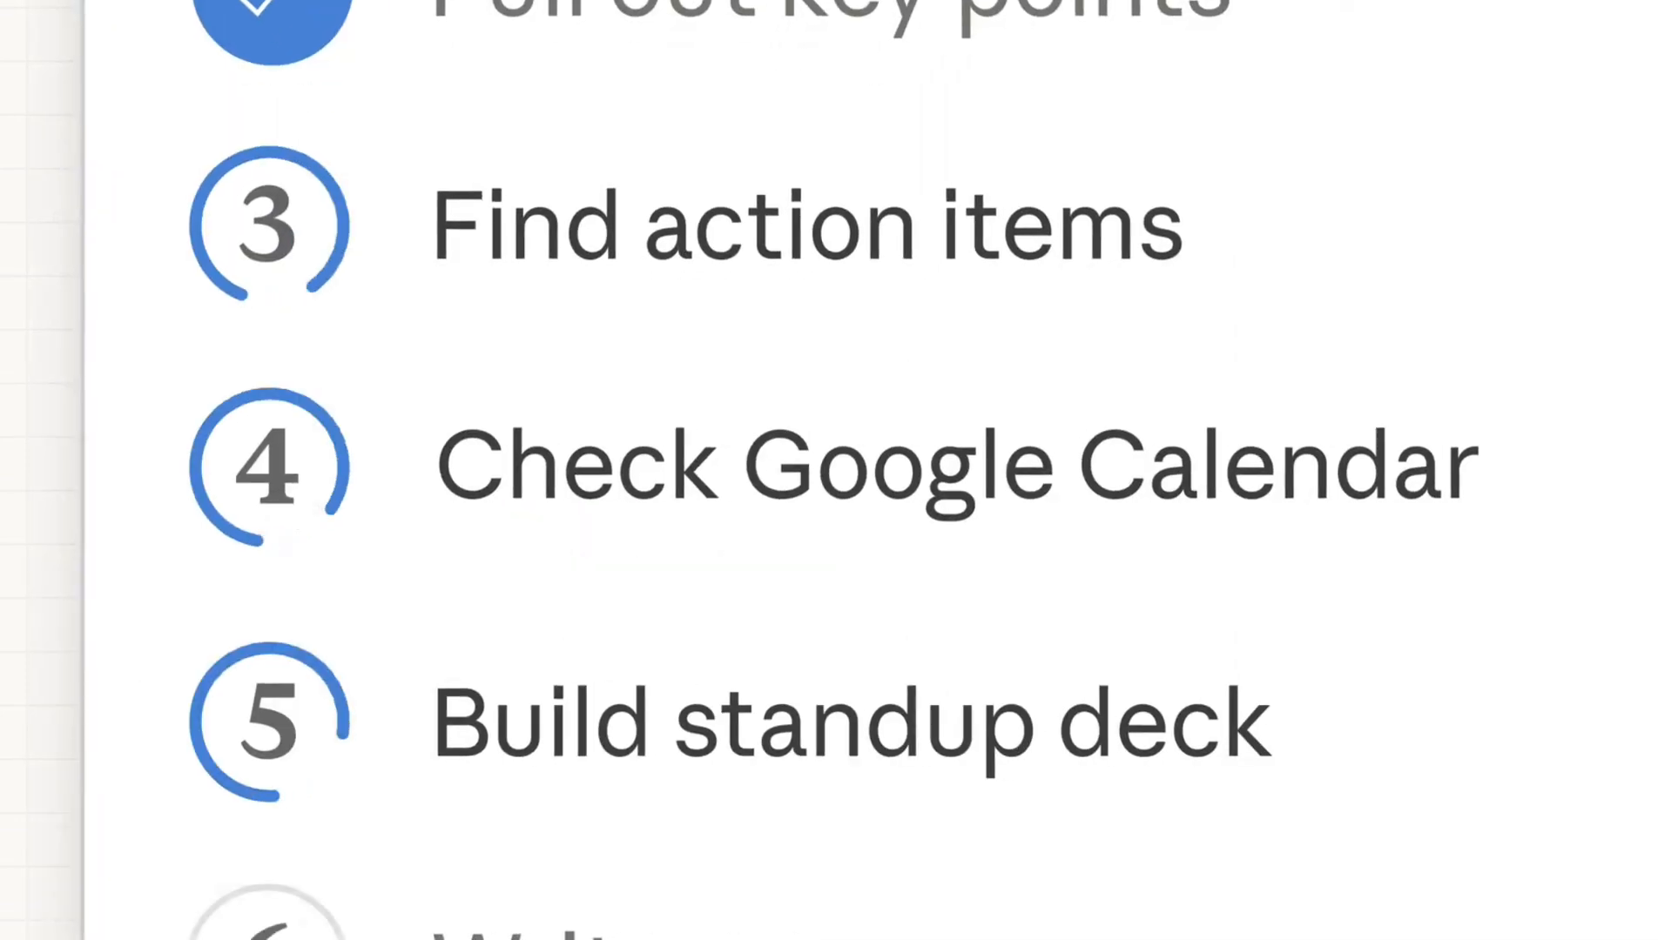
Step: Choose a detail level for the meeting summary in Claude's prompt
left_click(788, 247)
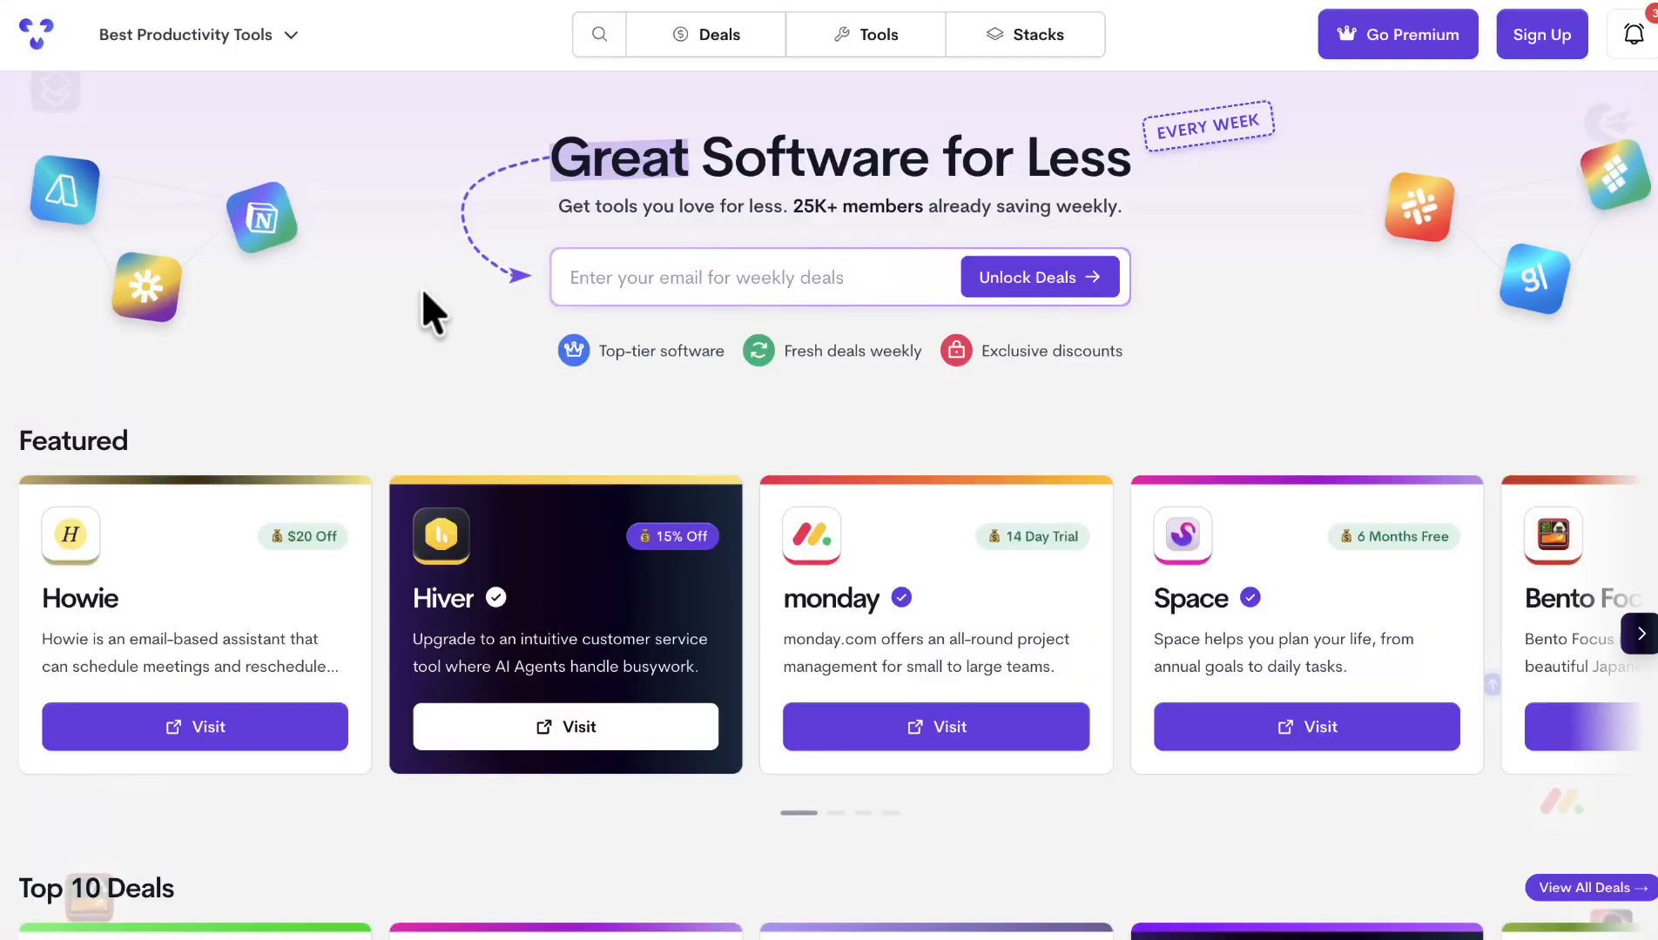
mouse_move(719, 35)
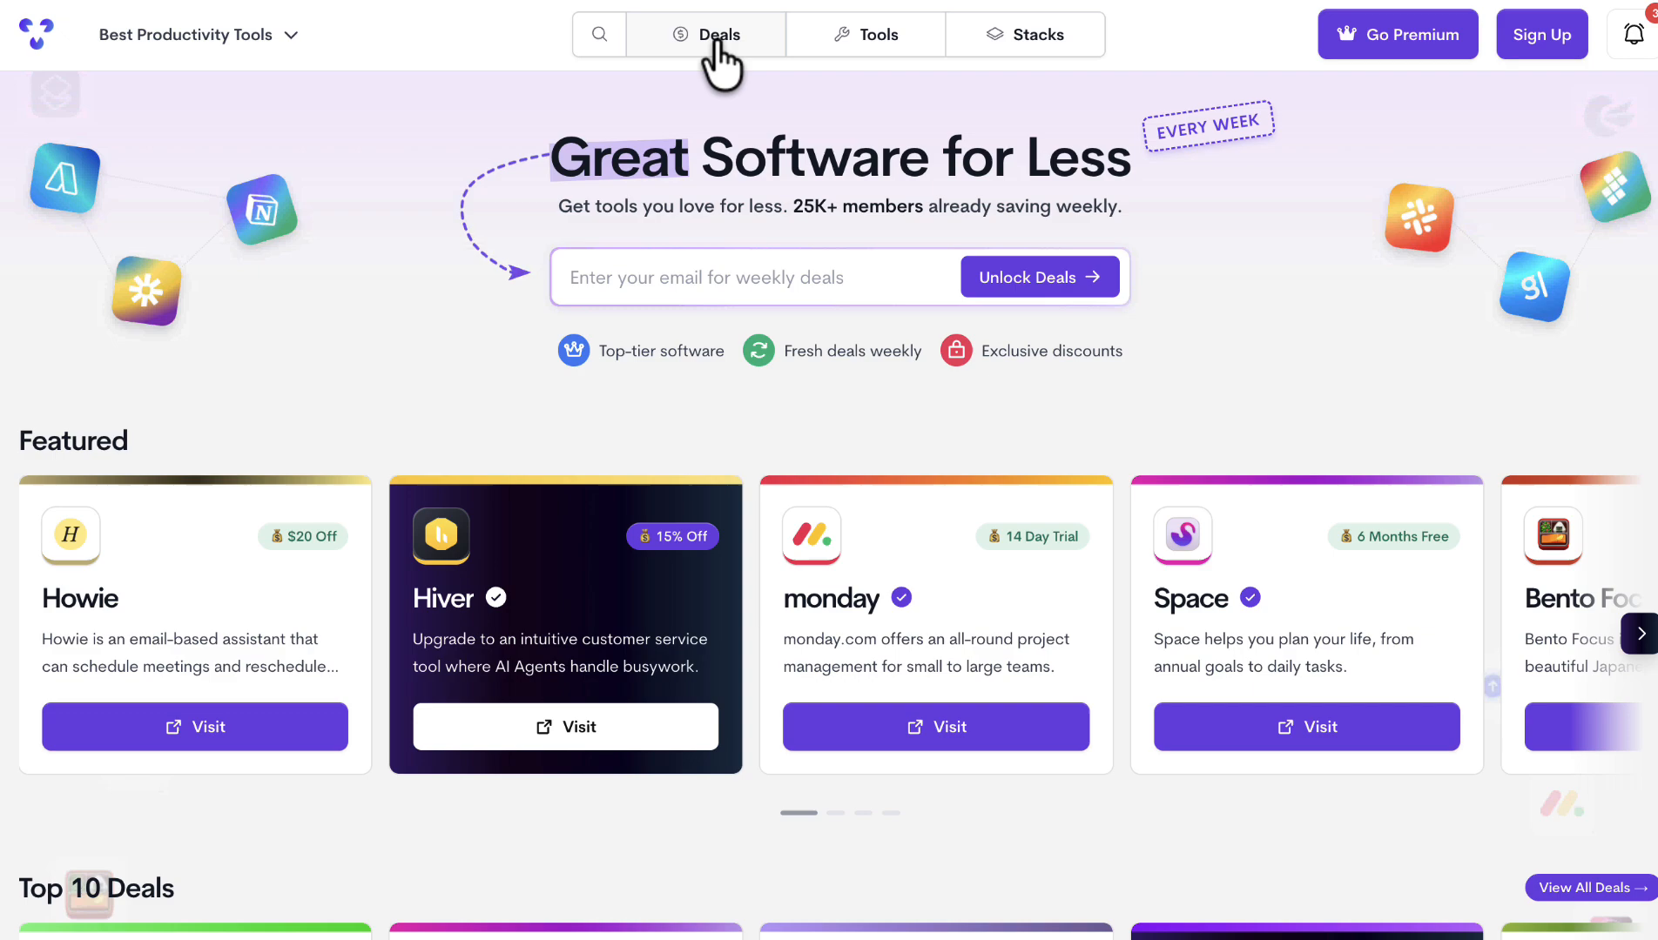
Step: Open Tool Finder's Deals page and view Granola's '3 Months Free' offer
left_click(716, 34)
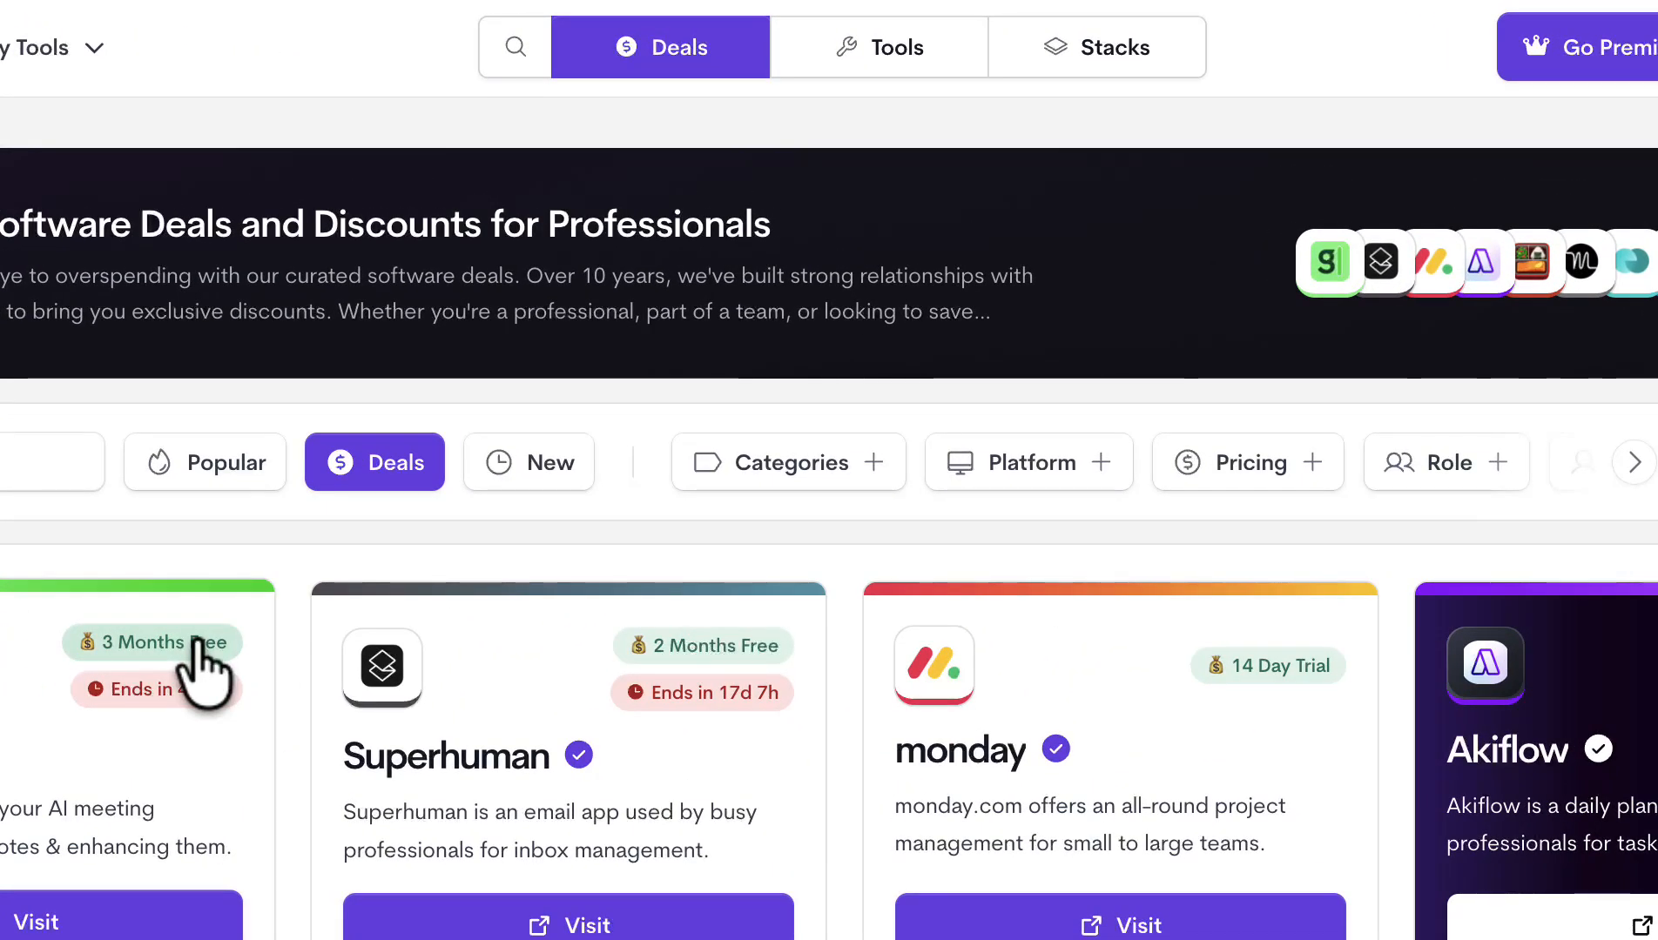
left_click(148, 667)
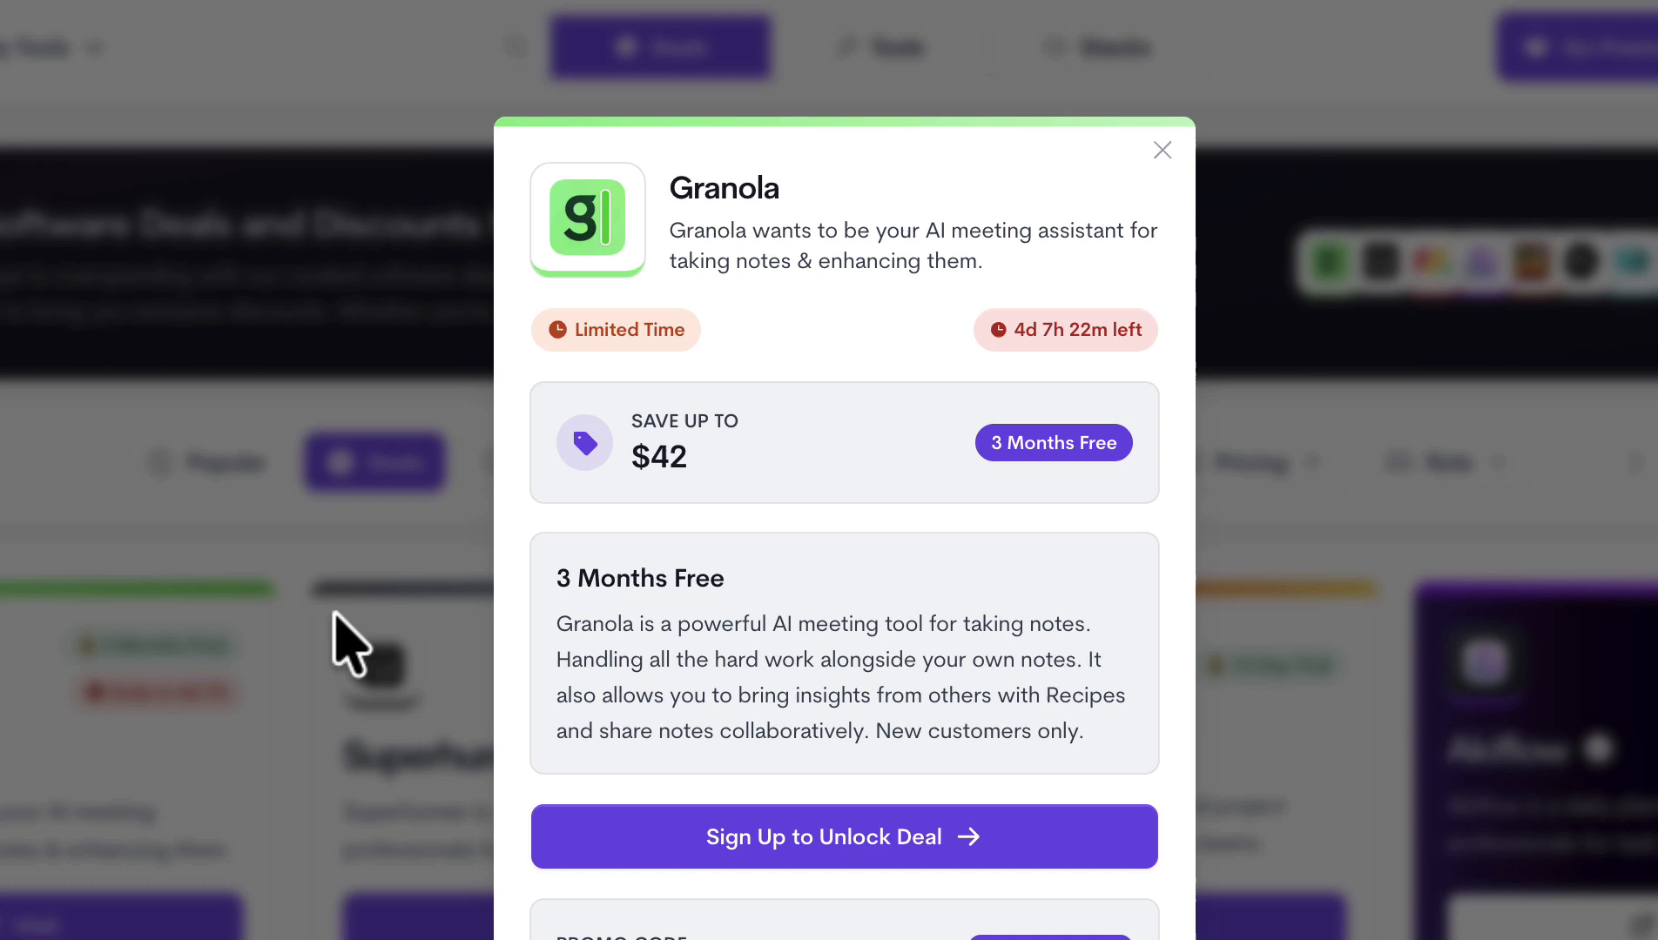
mouse_move(904, 856)
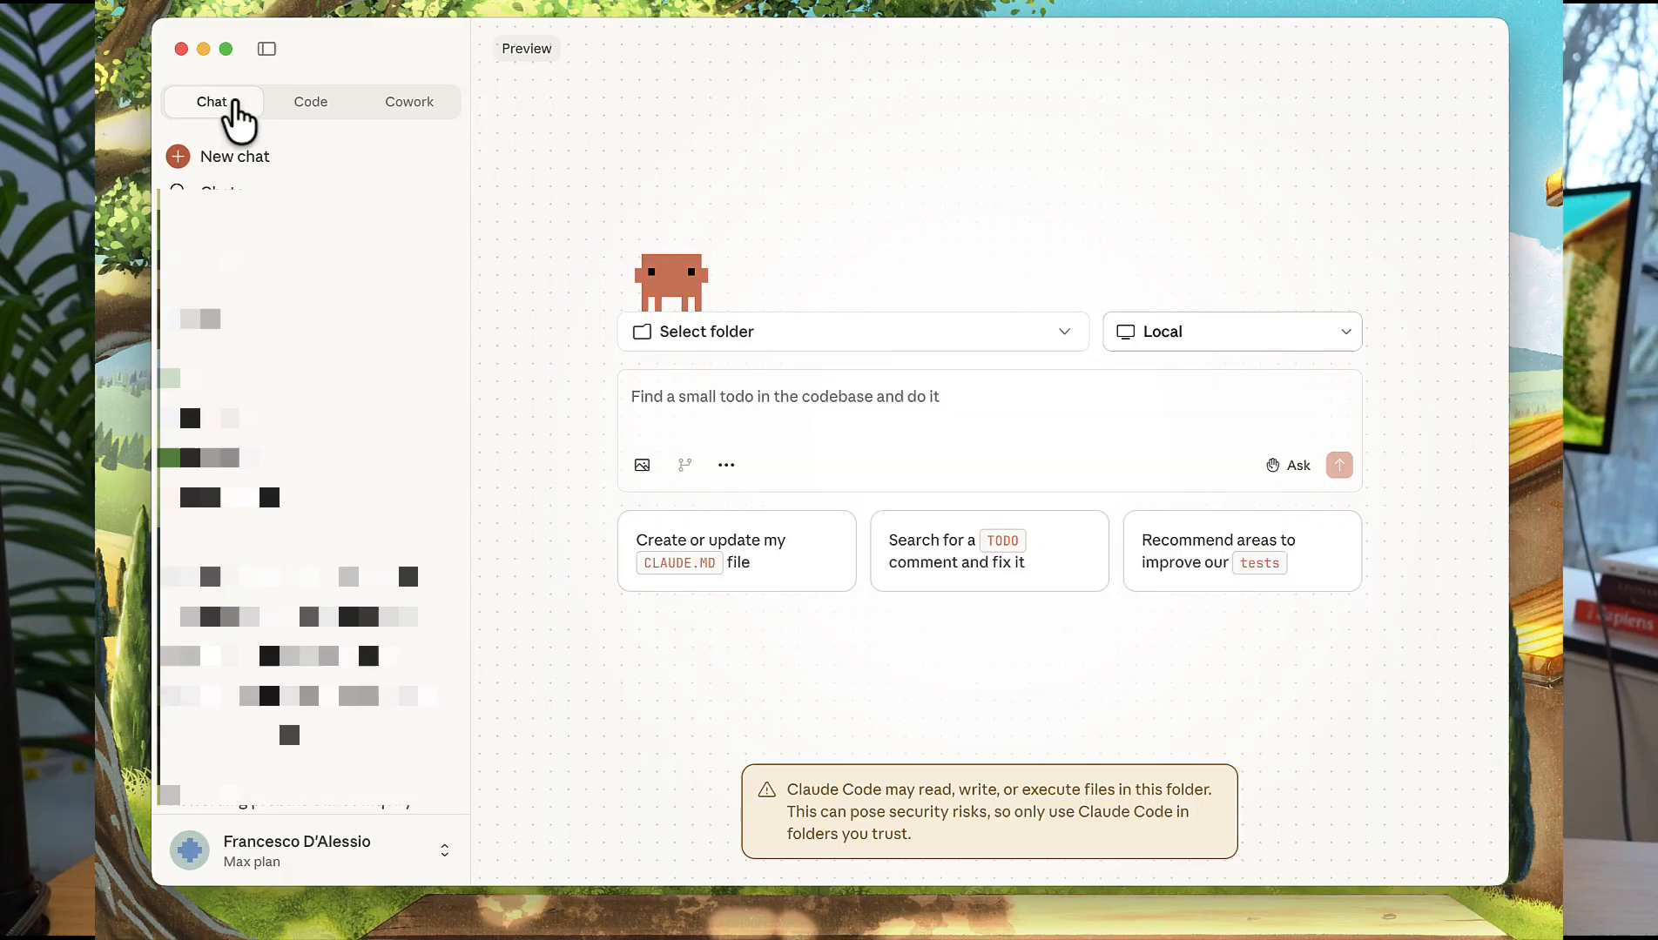
Step: Reopen the receipts budget task to see all progress steps checked off
left_click(409, 102)
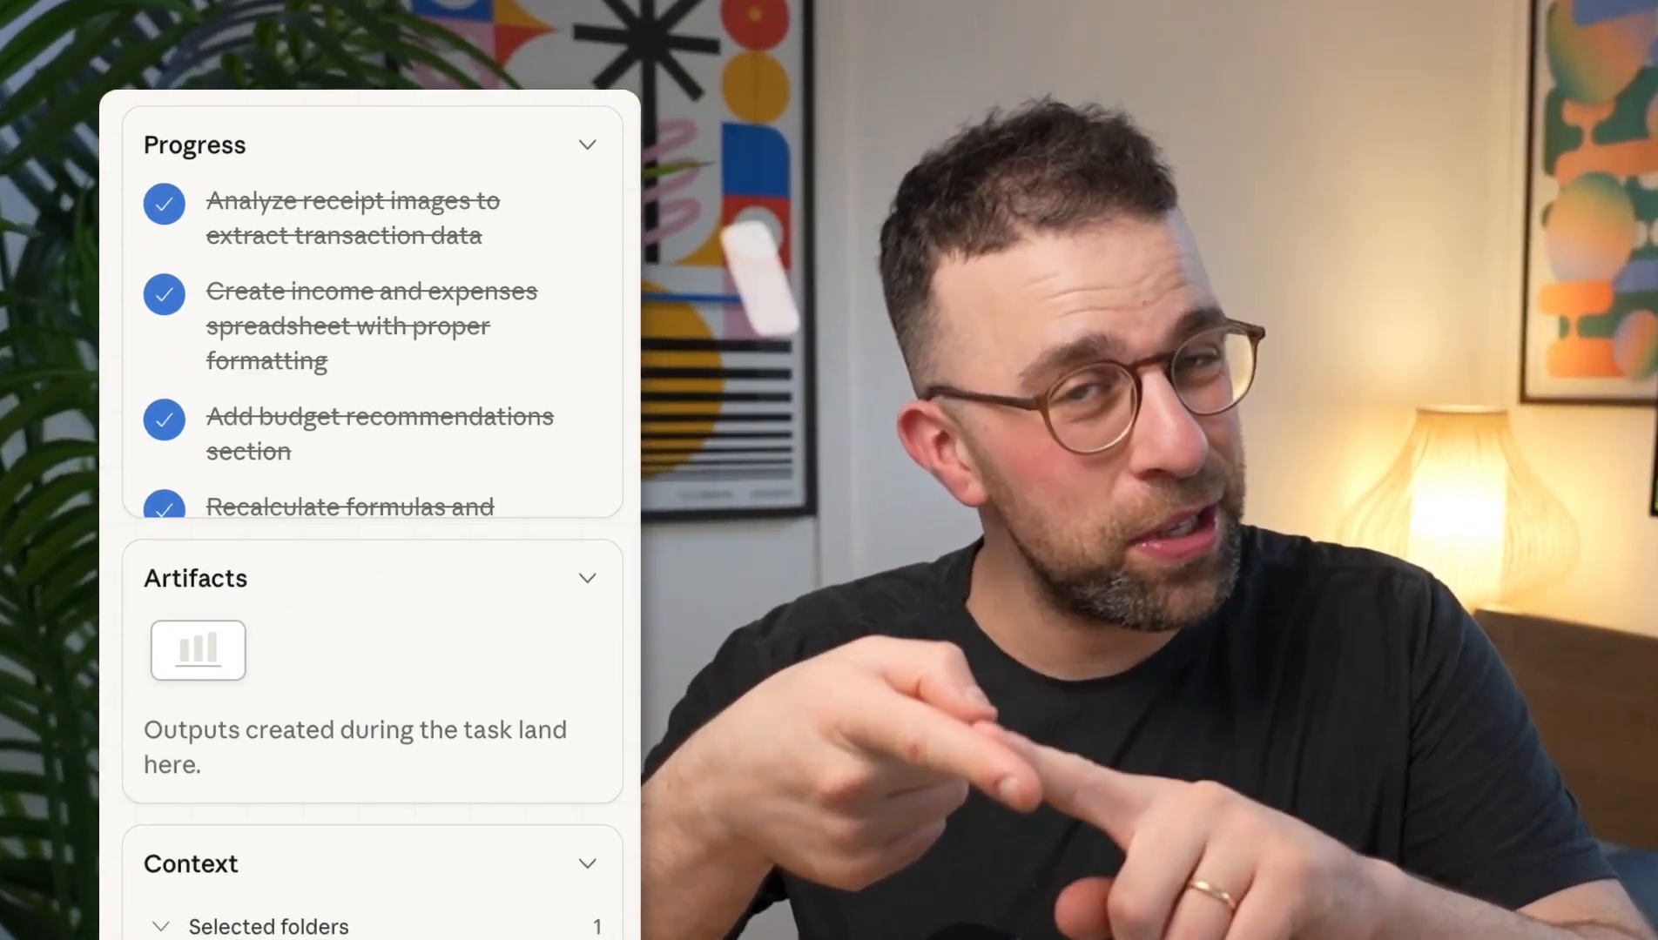
Step: Scroll to Working files to find December_2024_Budget.xlsx
scroll("down", 3)
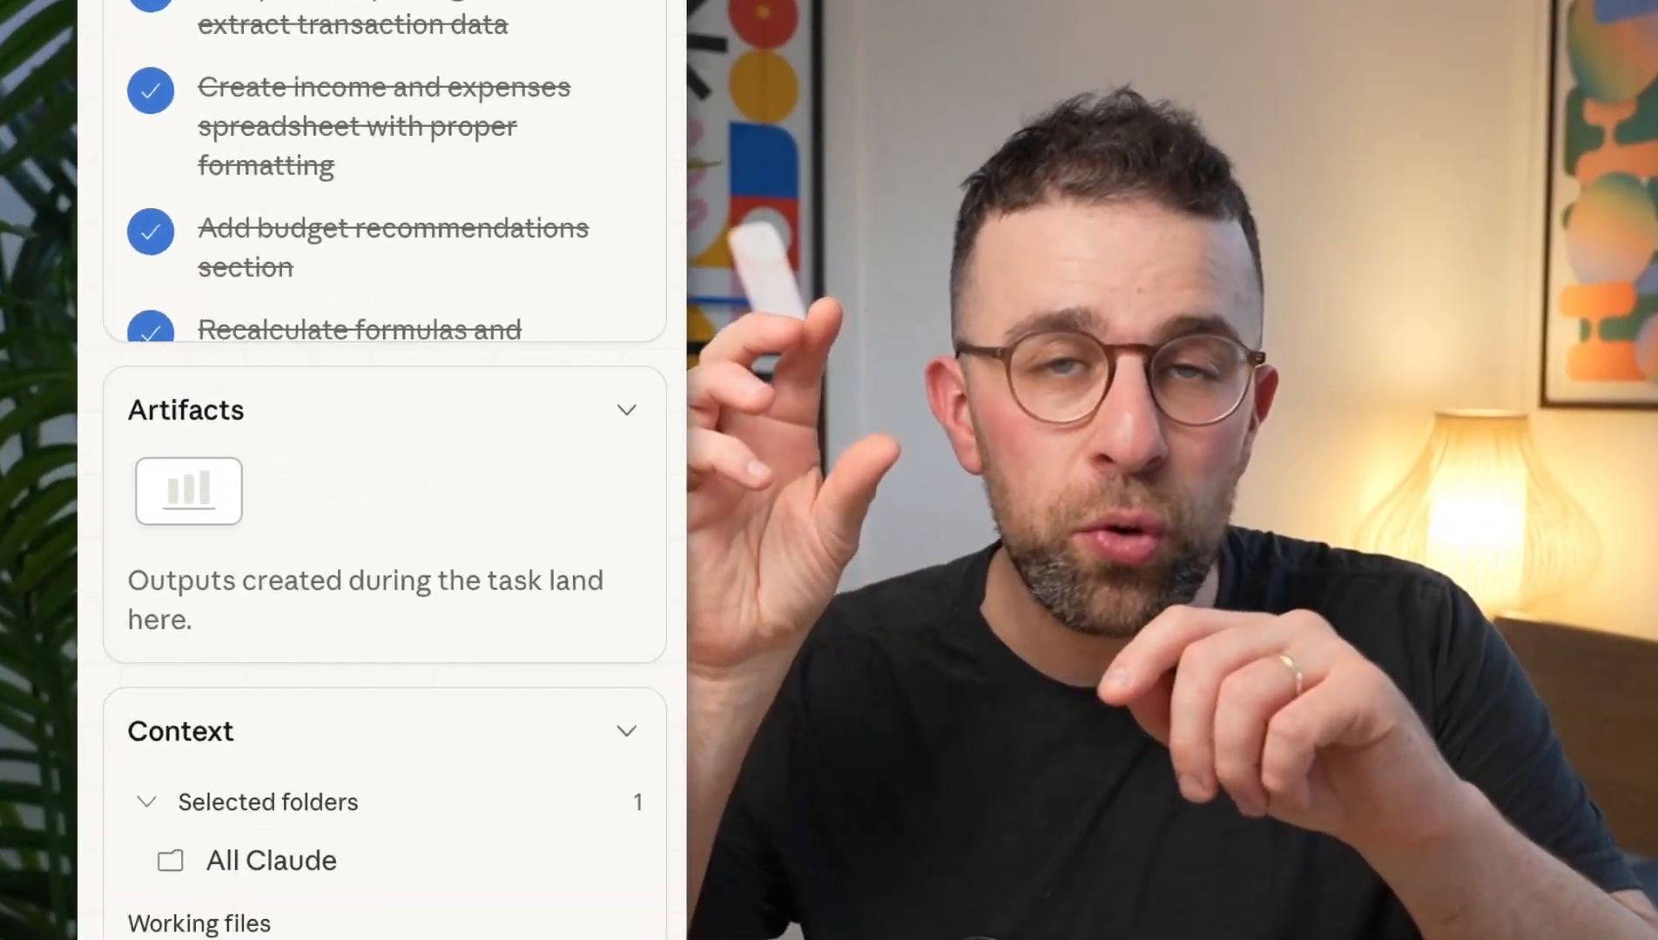
scroll("down", 3)
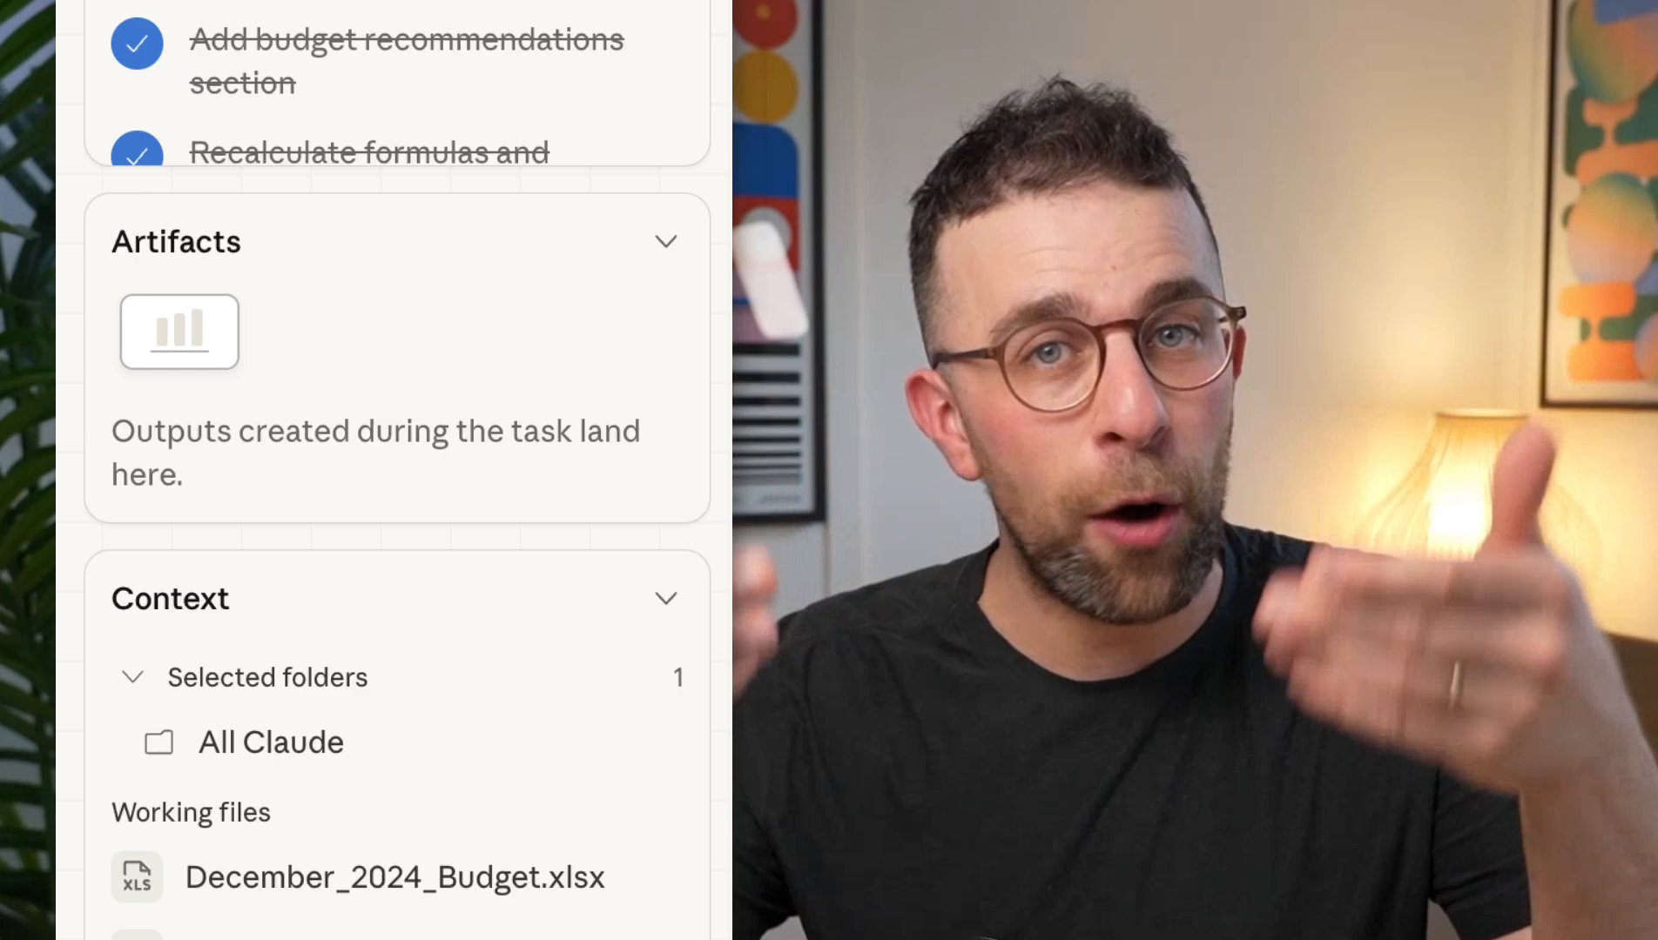
scroll("down", 3)
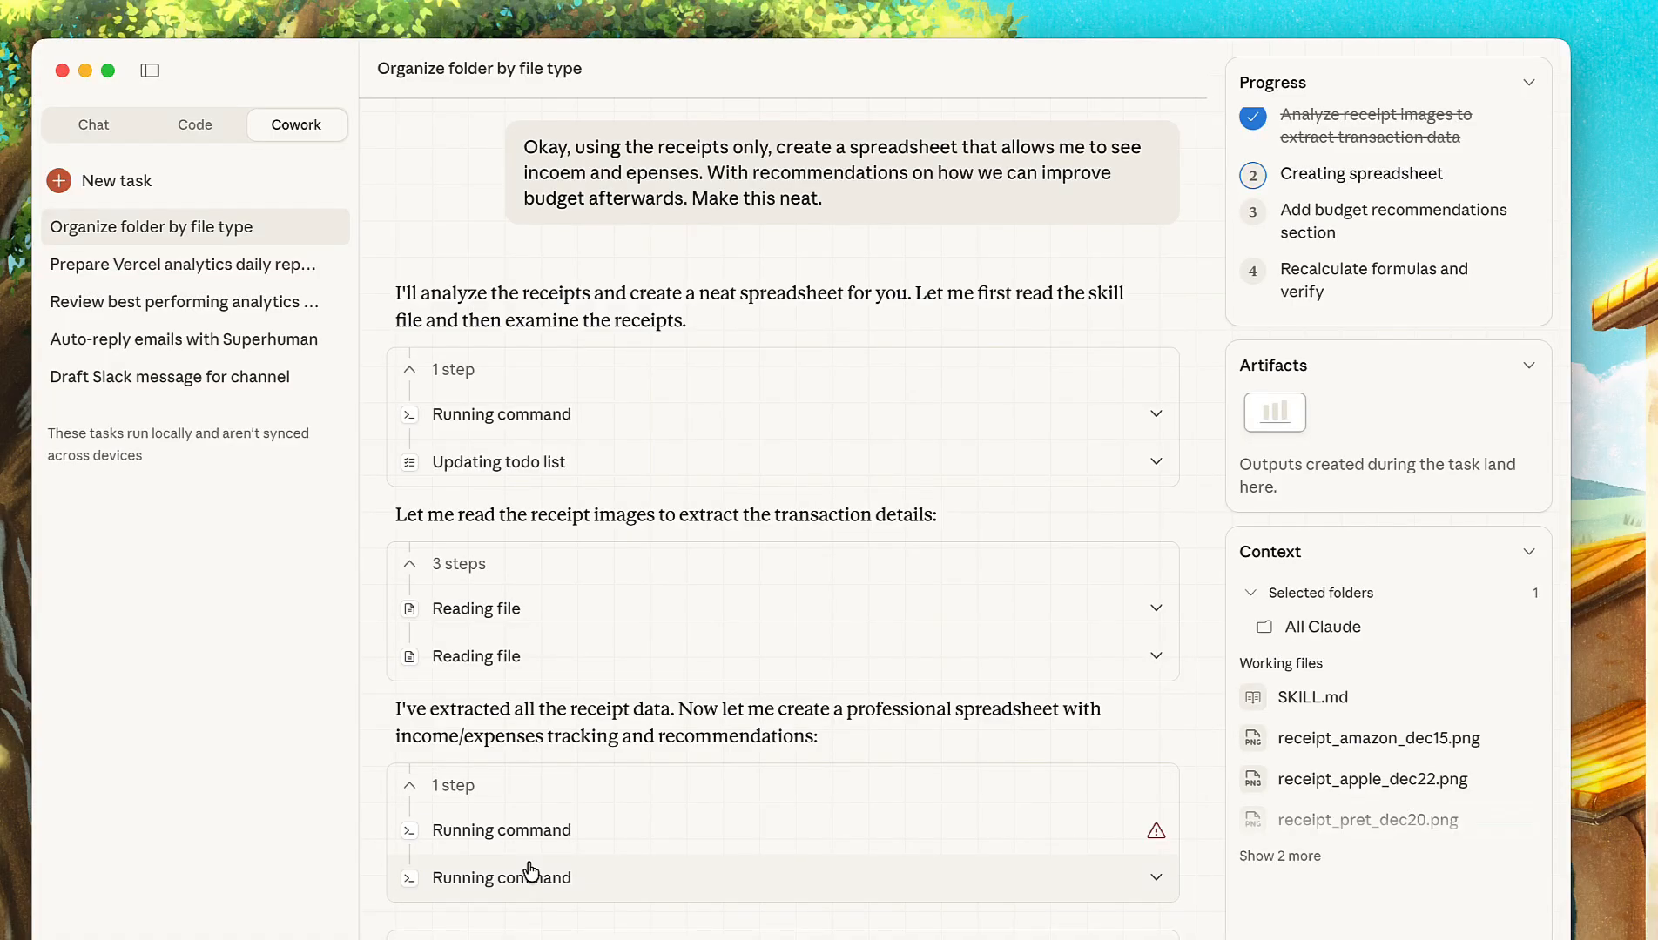
scroll("down", 3)
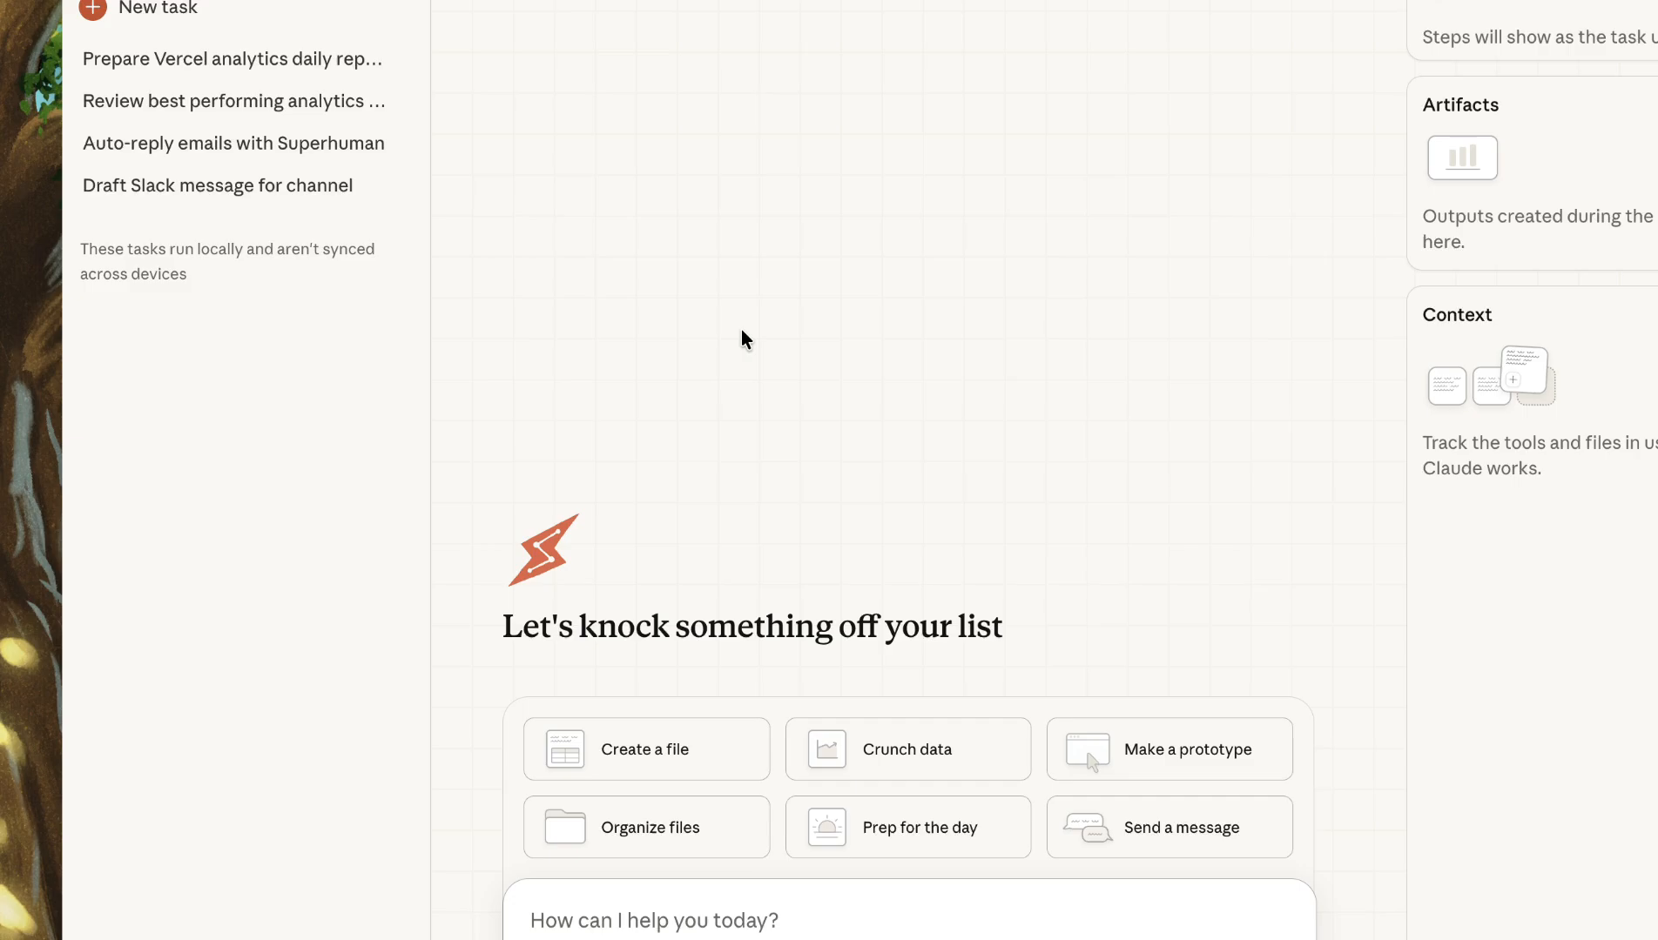
Step: Draft a request to sort the All Claude folder into file-type subfolders
left_click(651, 827)
type("Organize this folder and create internal folders to organize accordingly to type of role of ")
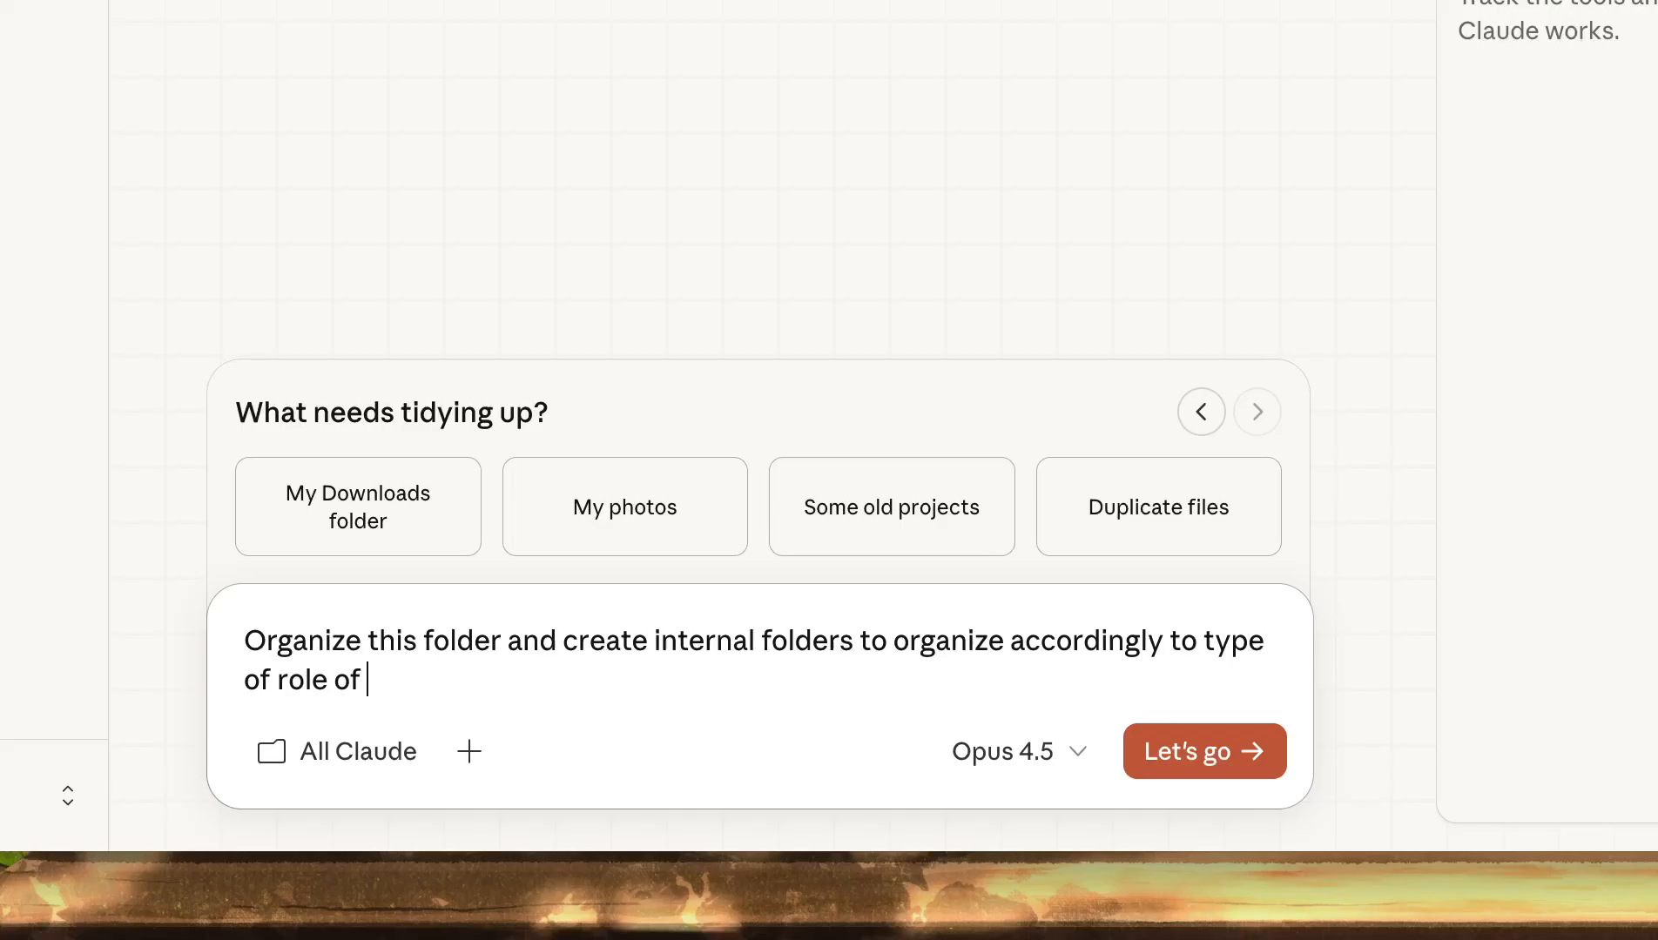
type("fi")
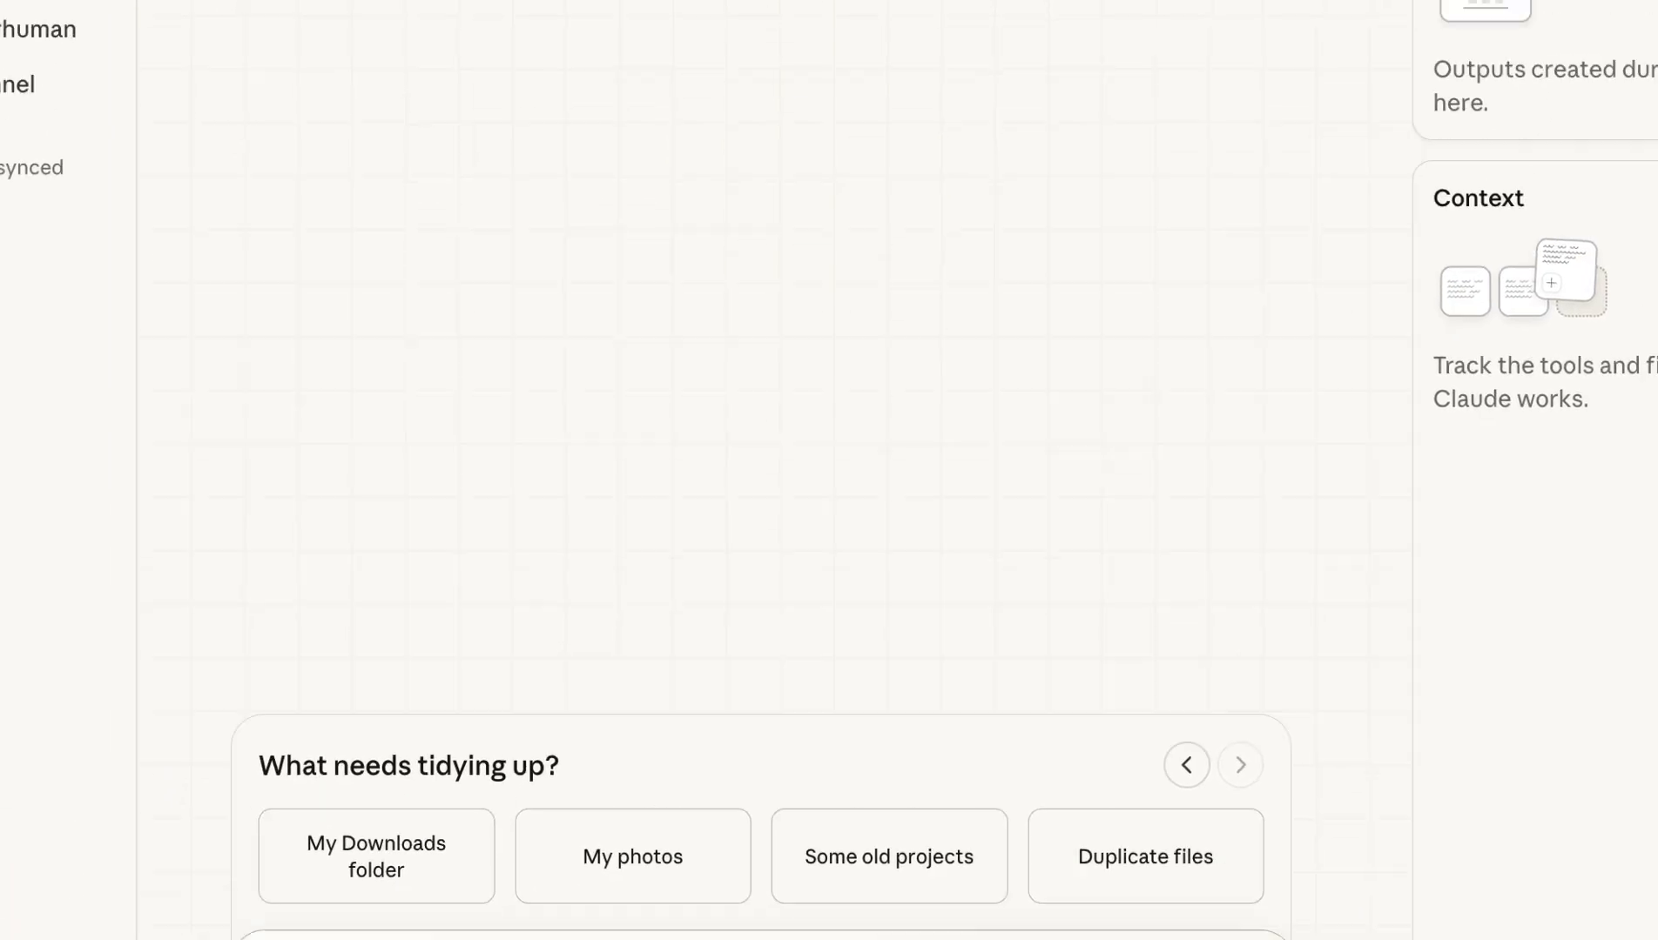
left_click(375, 856)
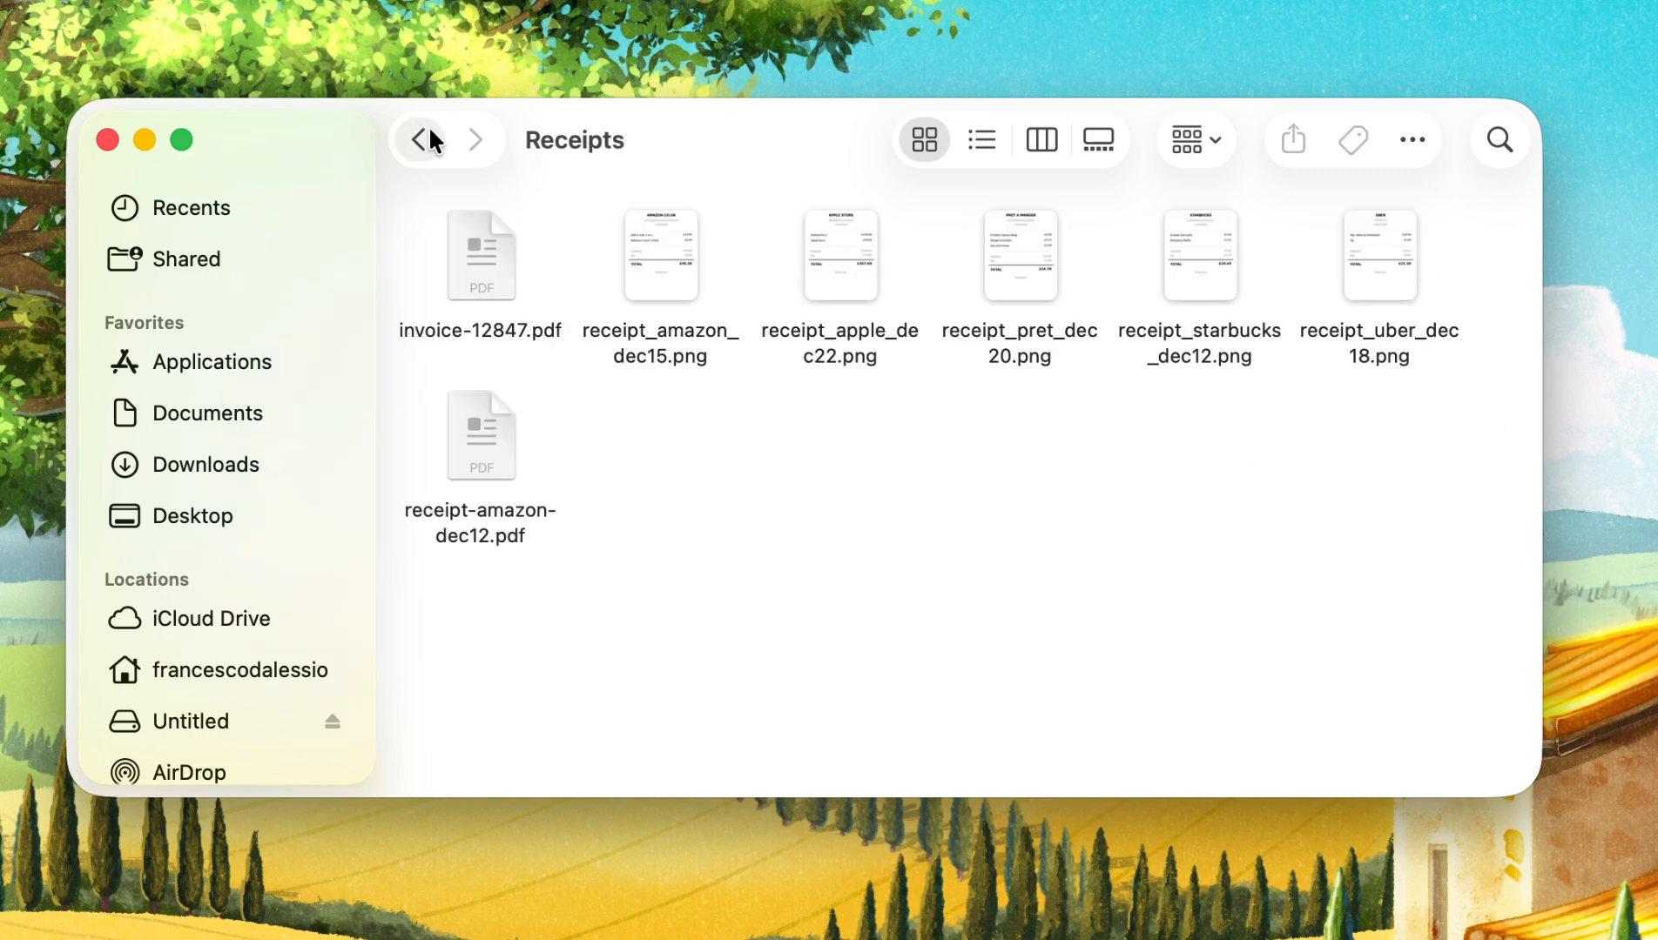
Step: Return from the Receipts folder to its parent folder in Finder
left_click(419, 138)
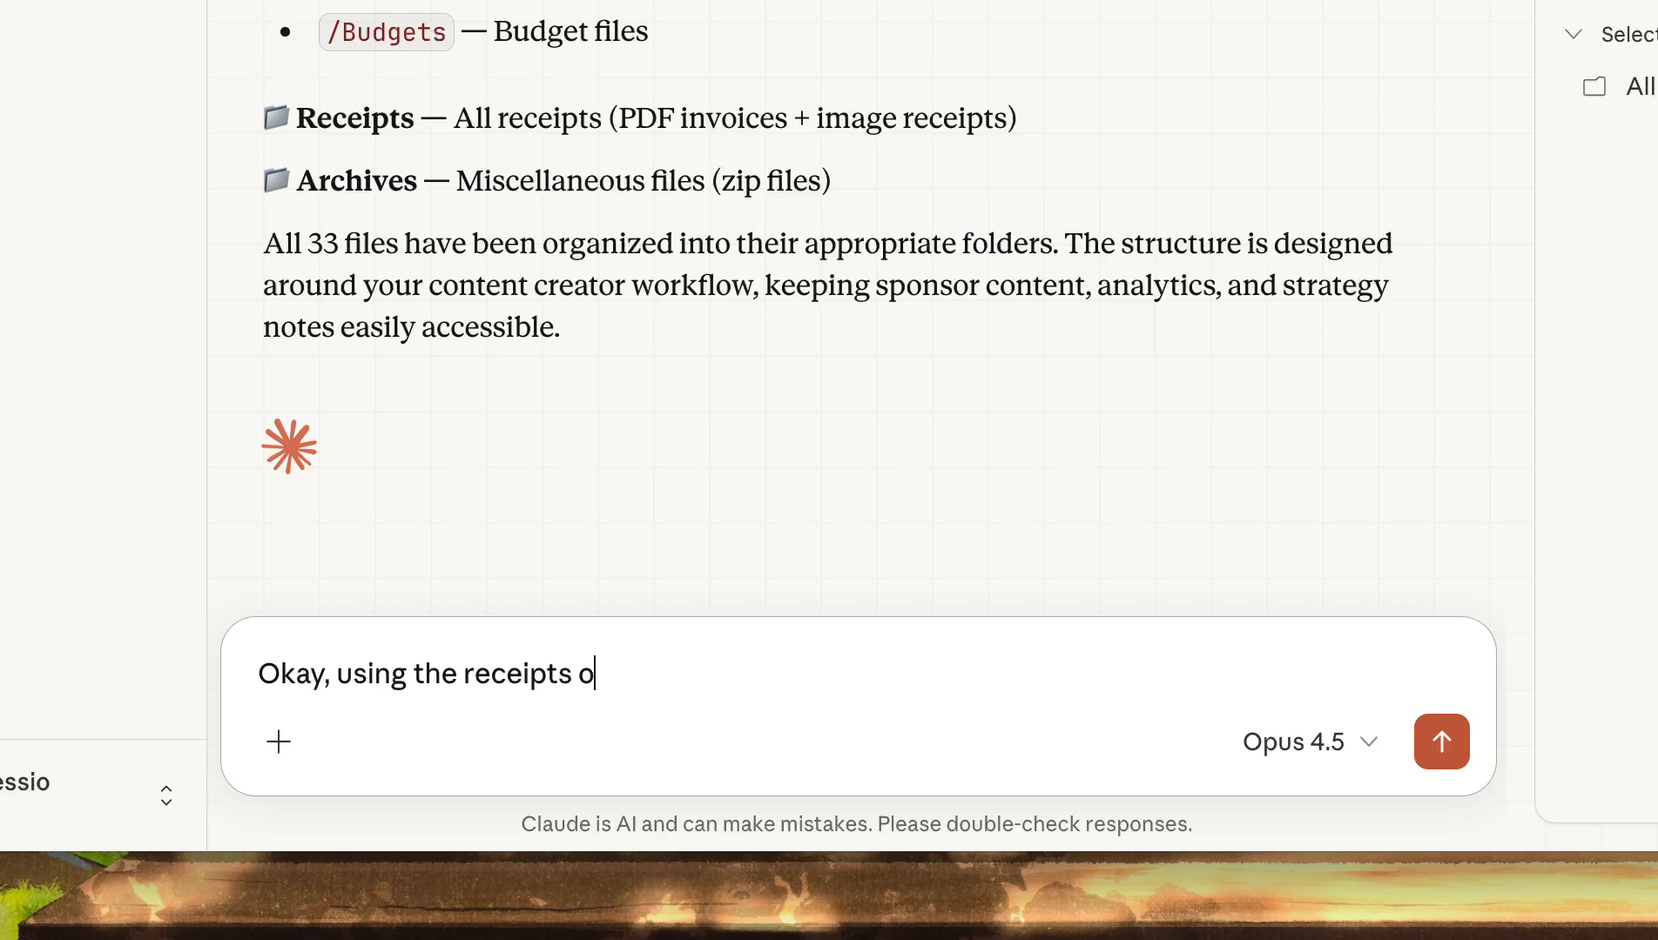
Step: Send a receipts-only request for an income and expenses spreadsheet with budget tips
type("nly, create a spreadsheet that allows me to s")
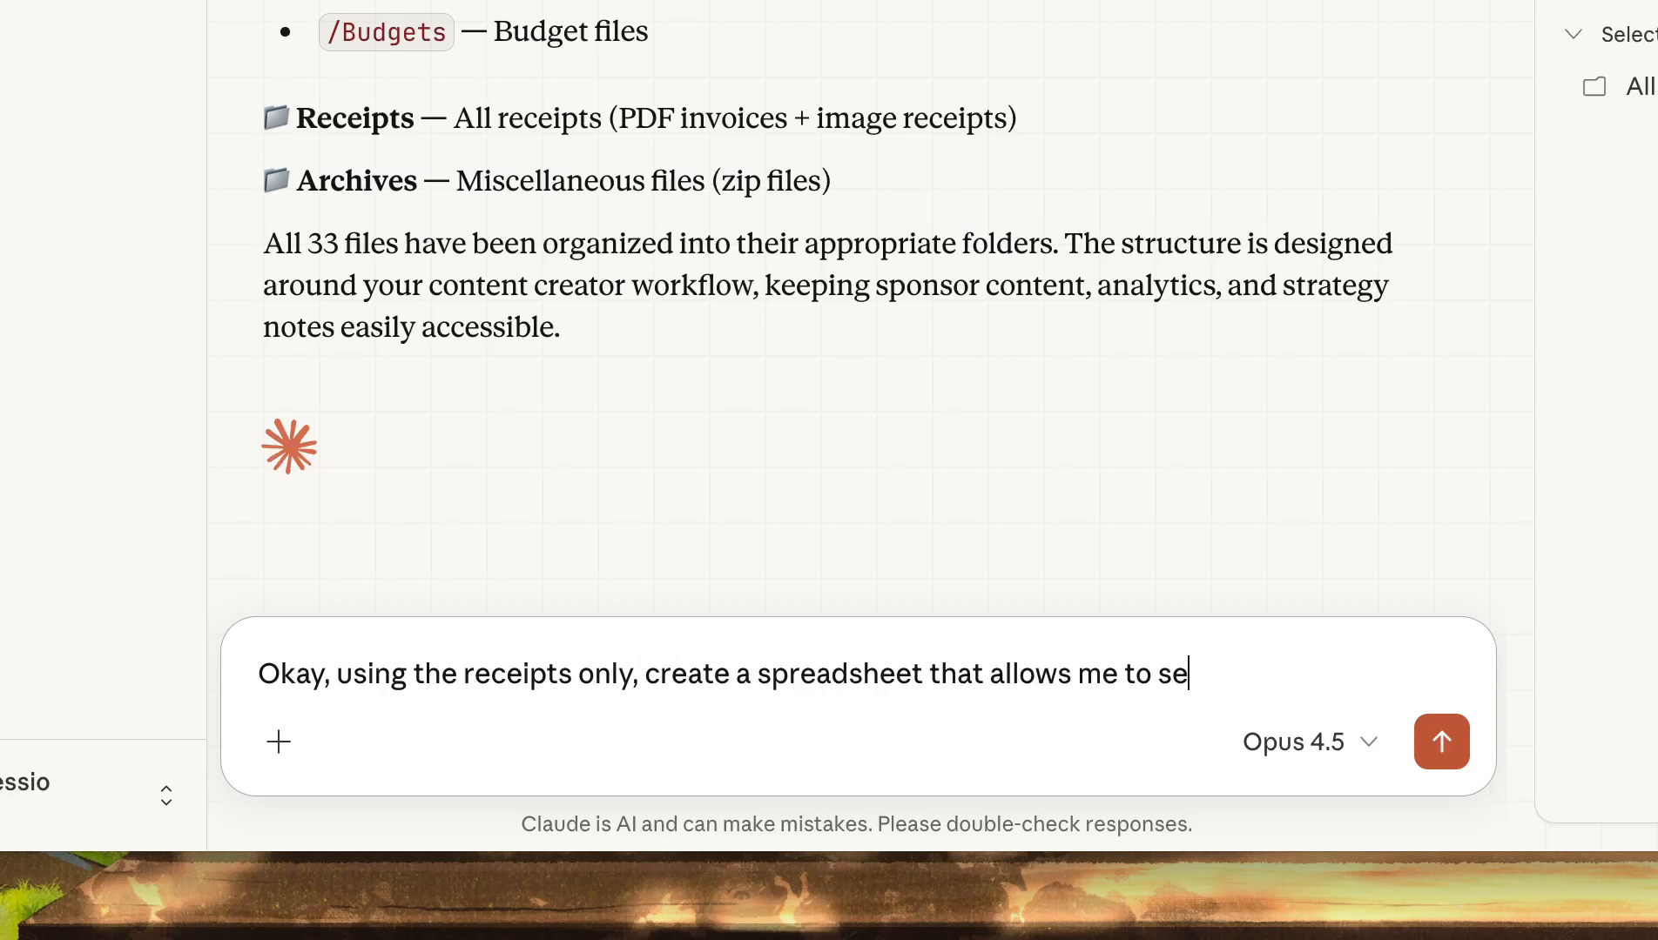
type("e incoem and out")
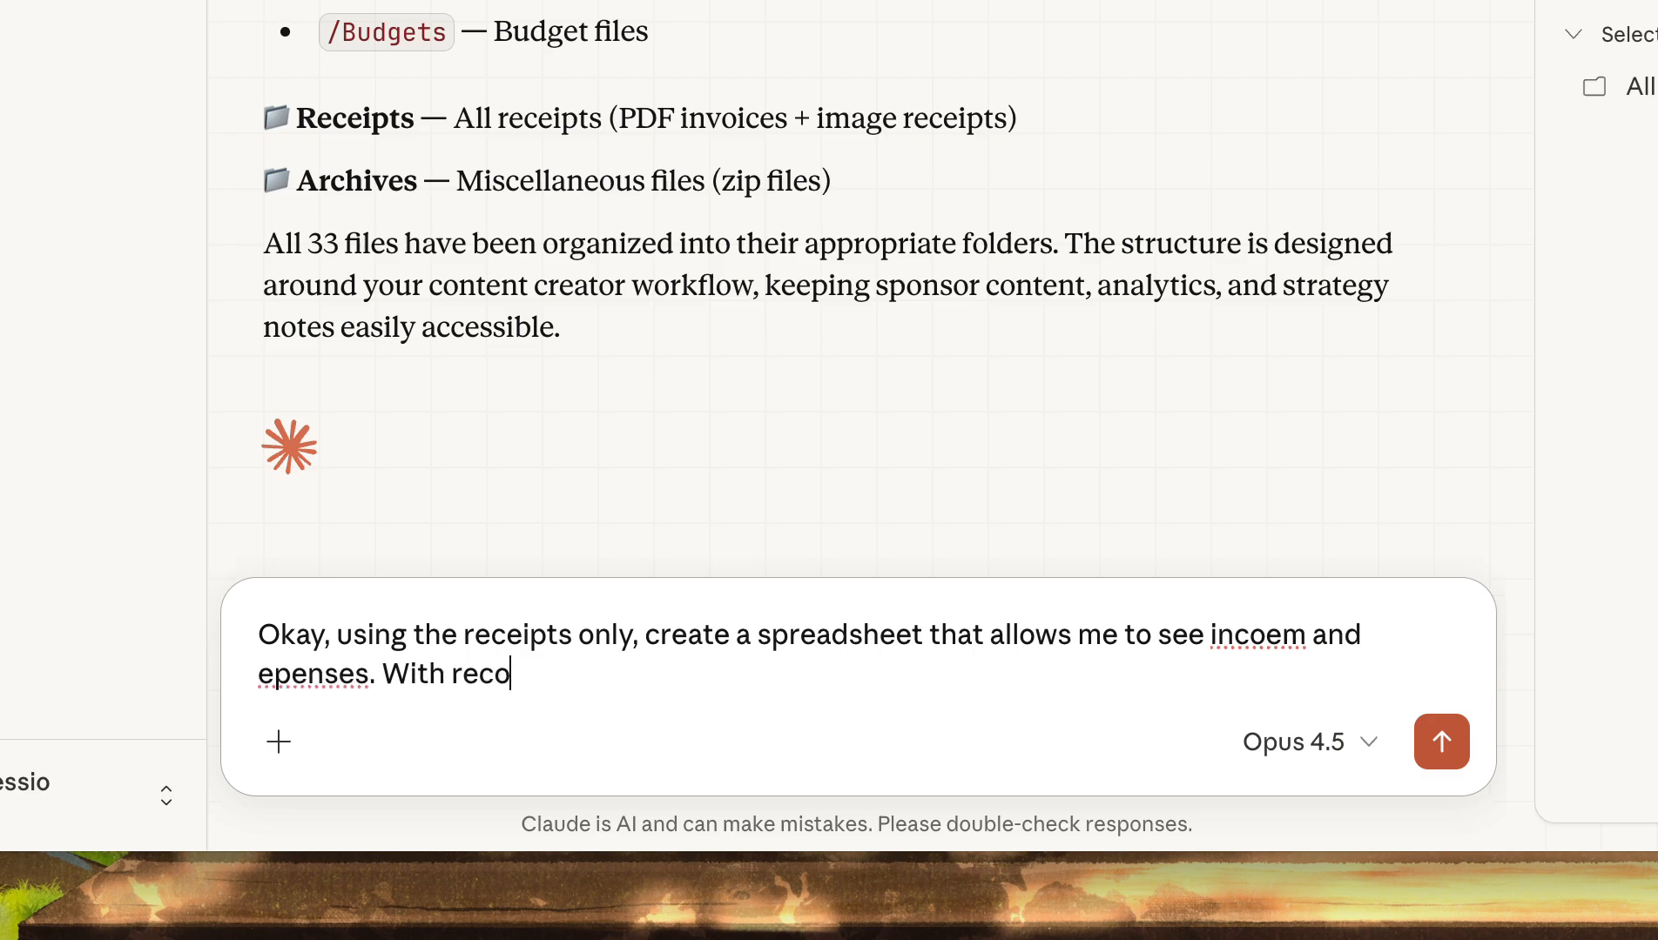
left_click(1440, 741)
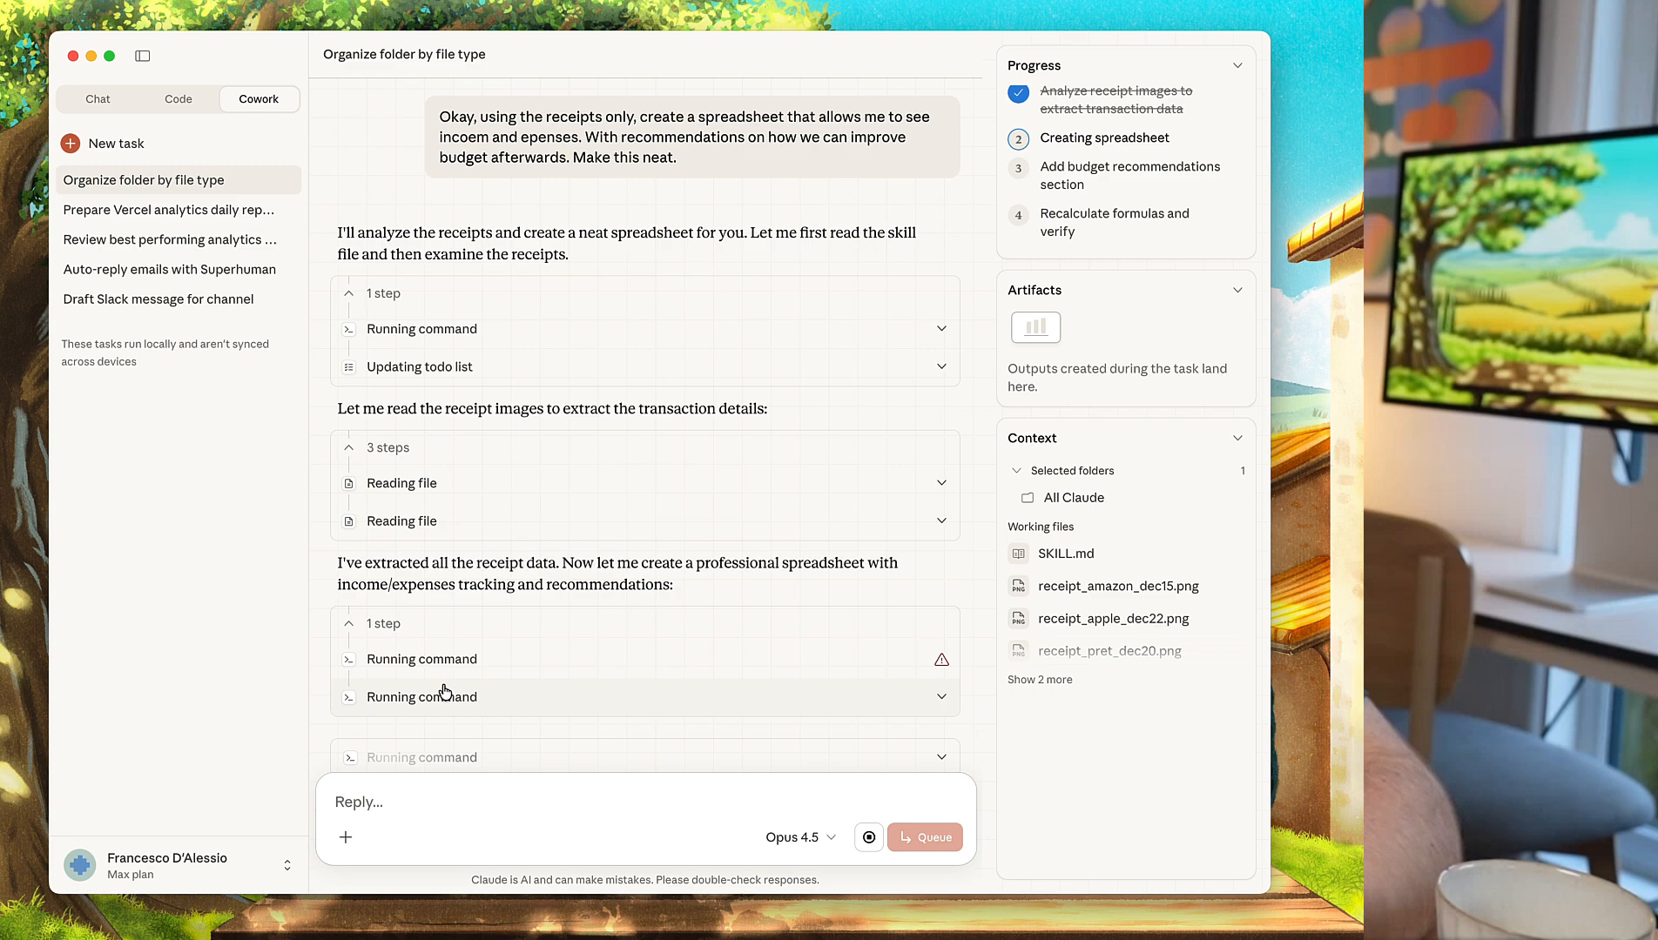
Step: Scroll the chat until the Done message and budget spreadsheet link appear
scroll("down", 3)
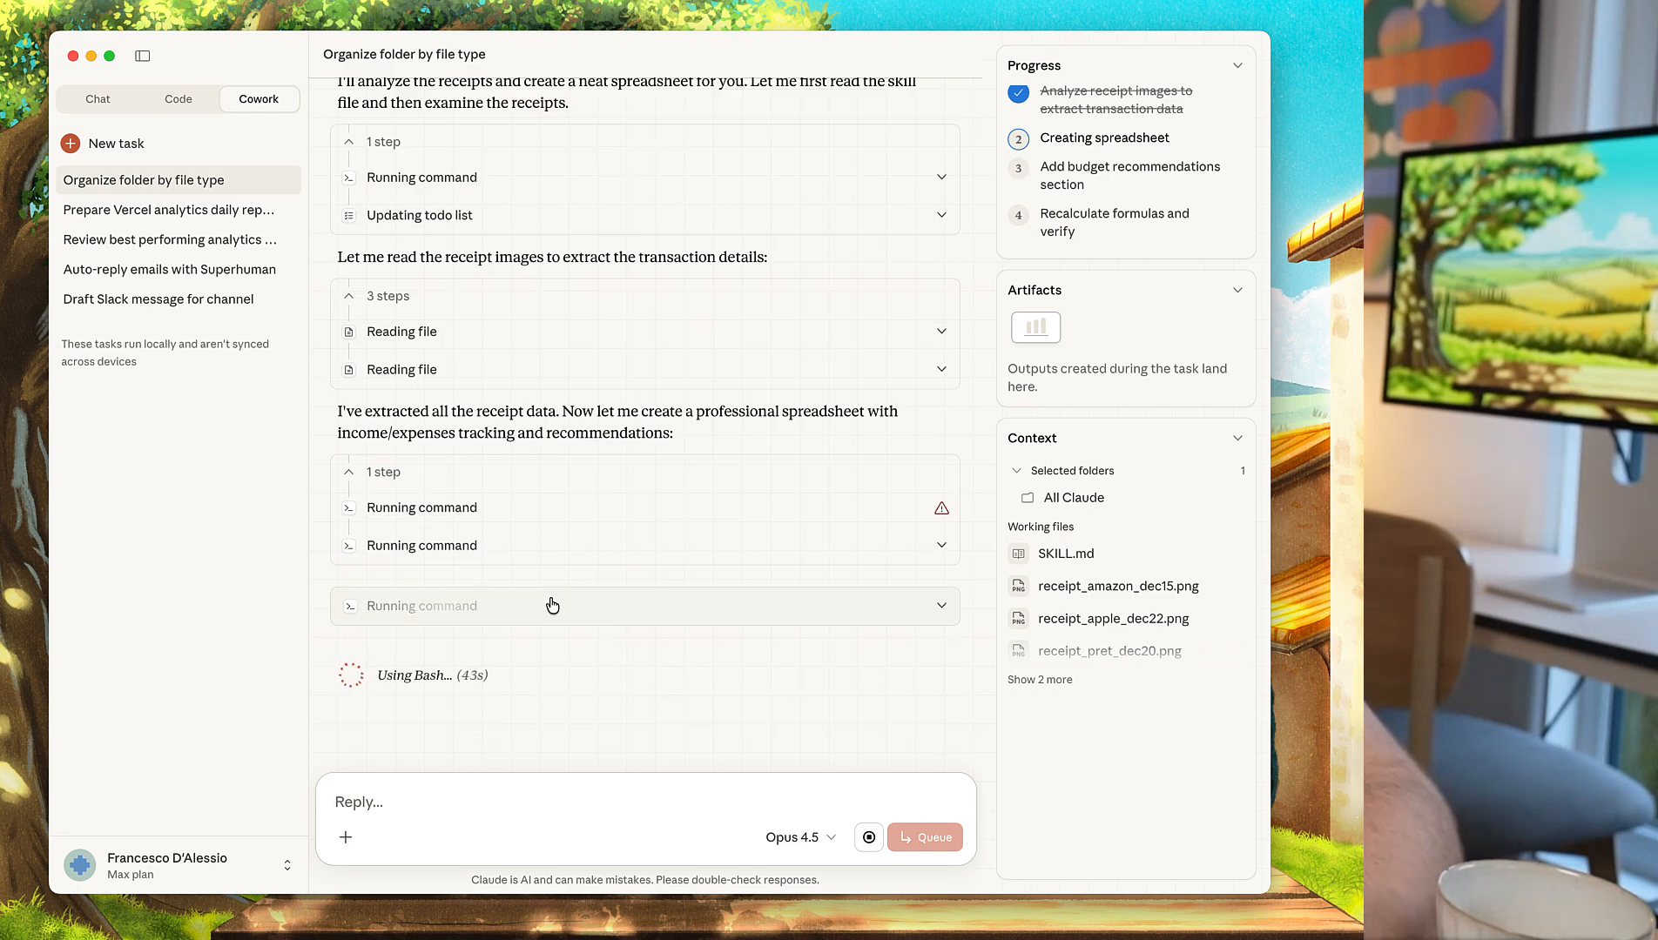
scroll("up", 3)
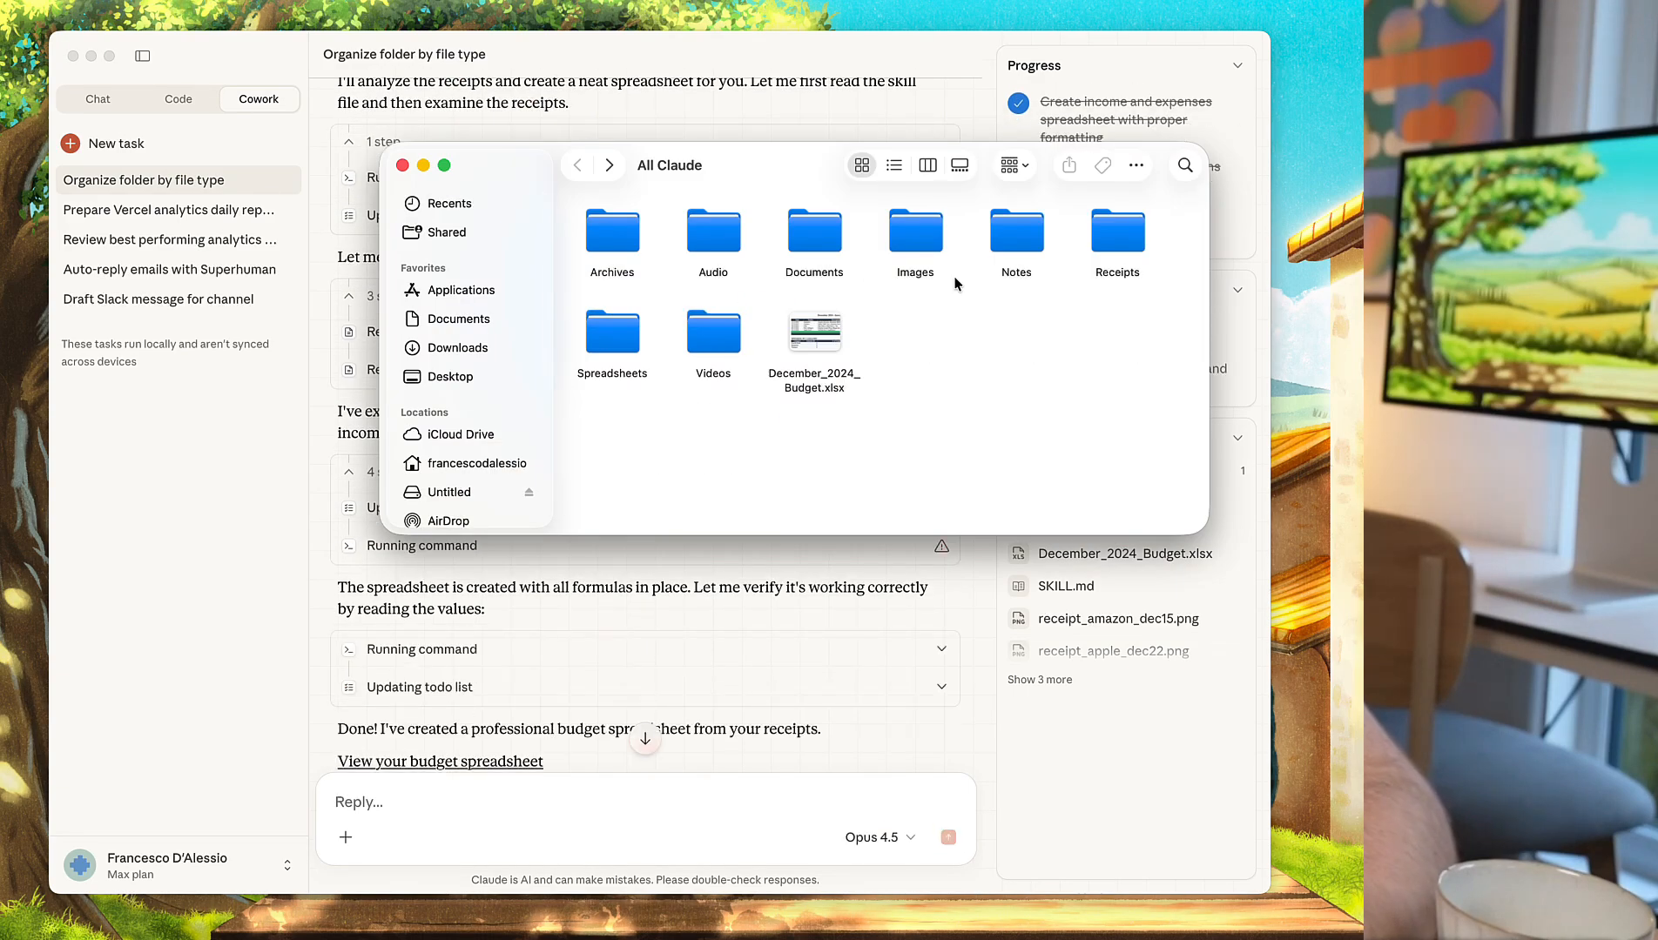
Step: Open December_2024_Budget.xlsx from the All Claude folder
double_click(813, 330)
type("Go into the notes area and organize a summary of a")
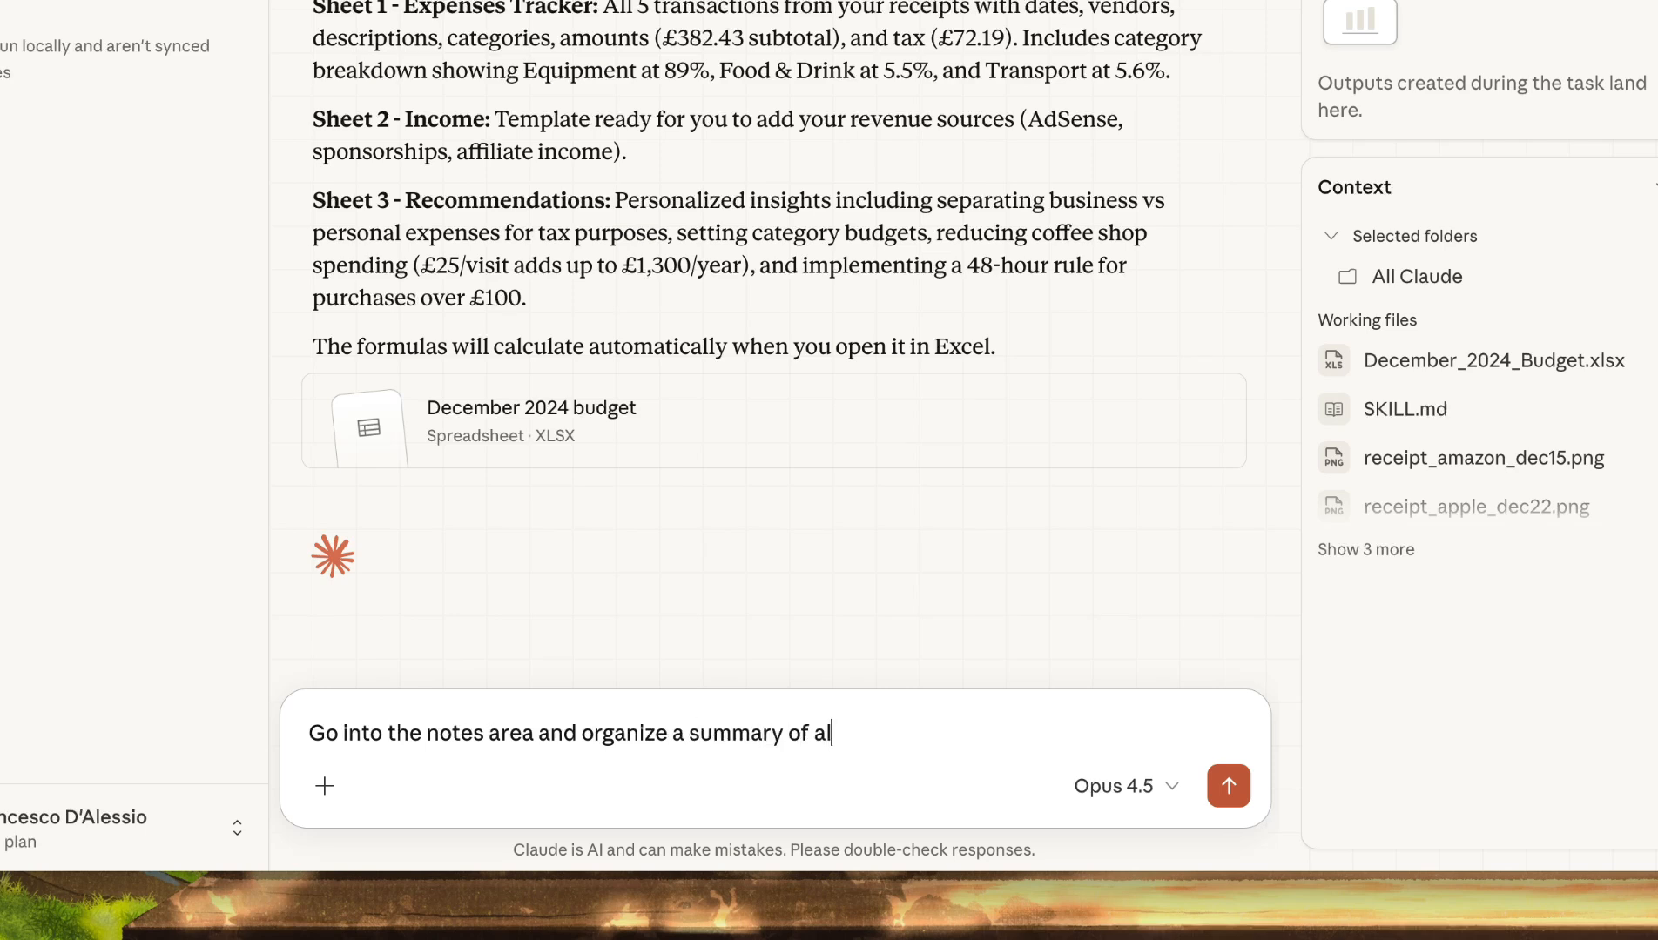
Step: Send Claude a request to read all the notes and summarize them
type("l the notes.")
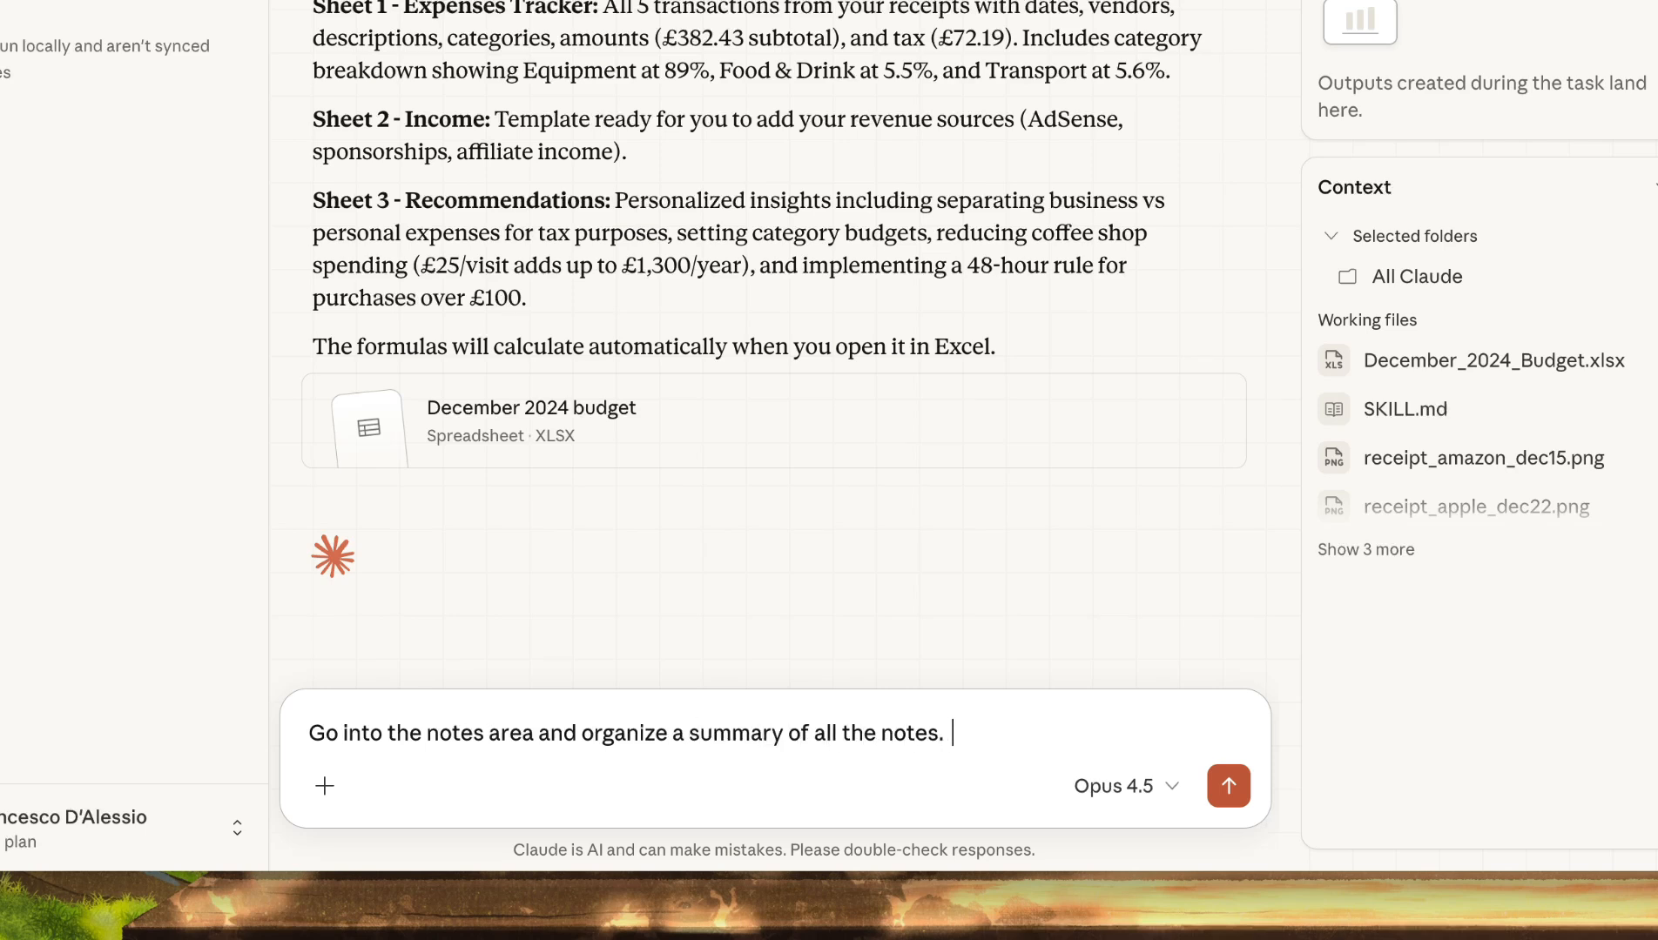
type("for me.")
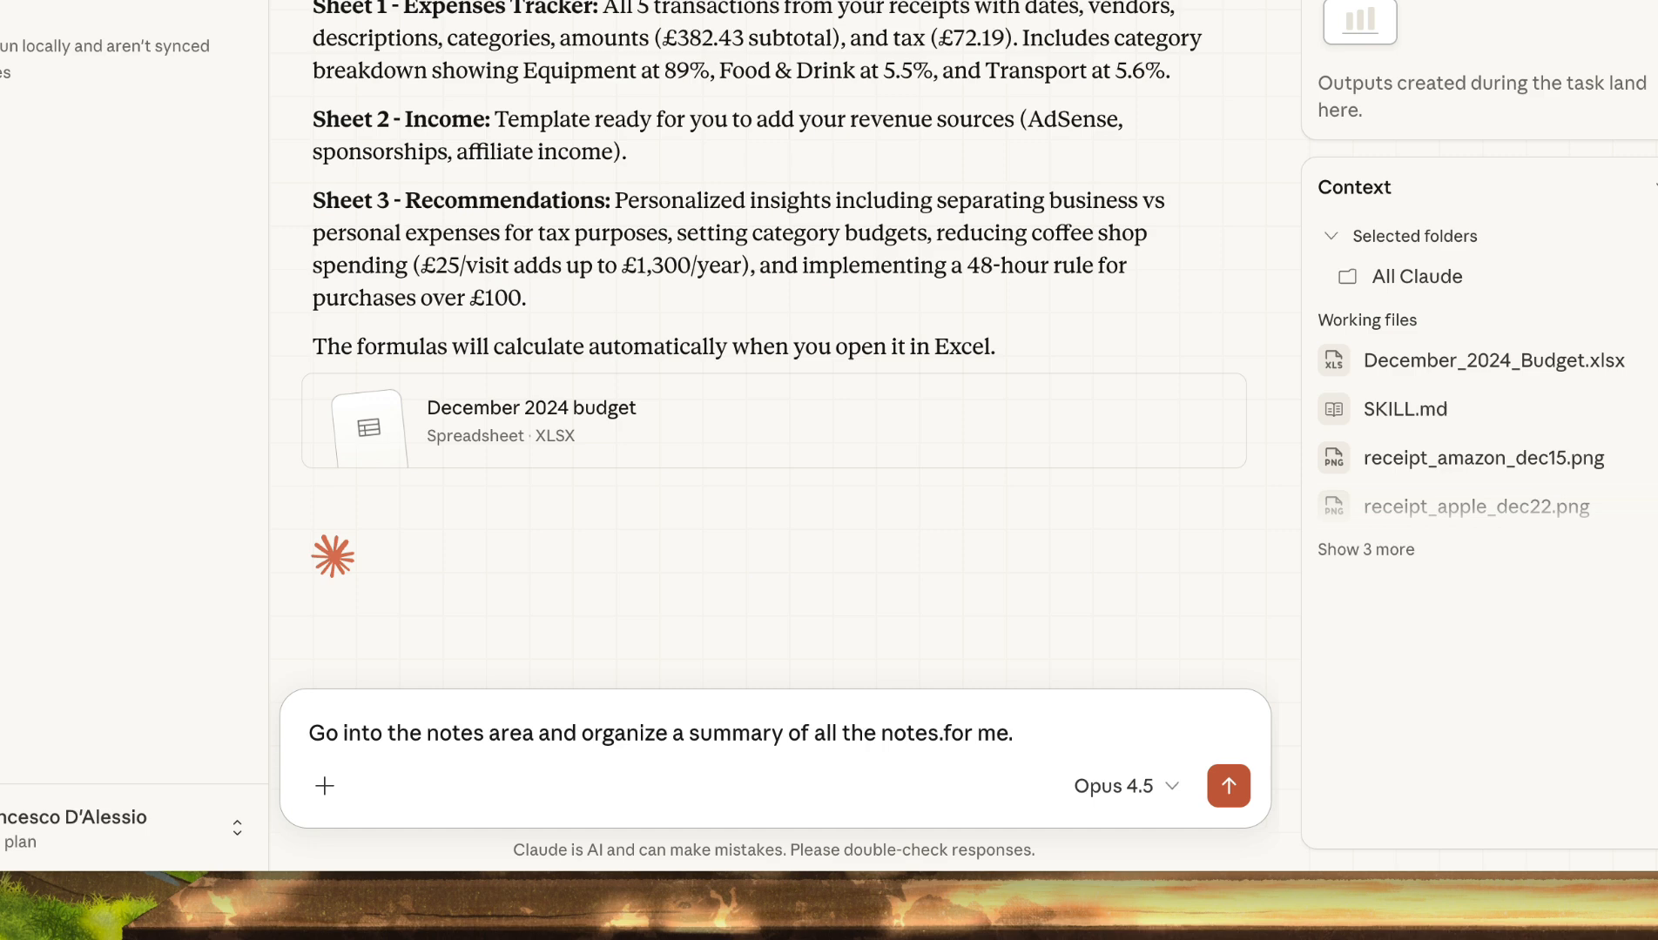
type("Summariz")
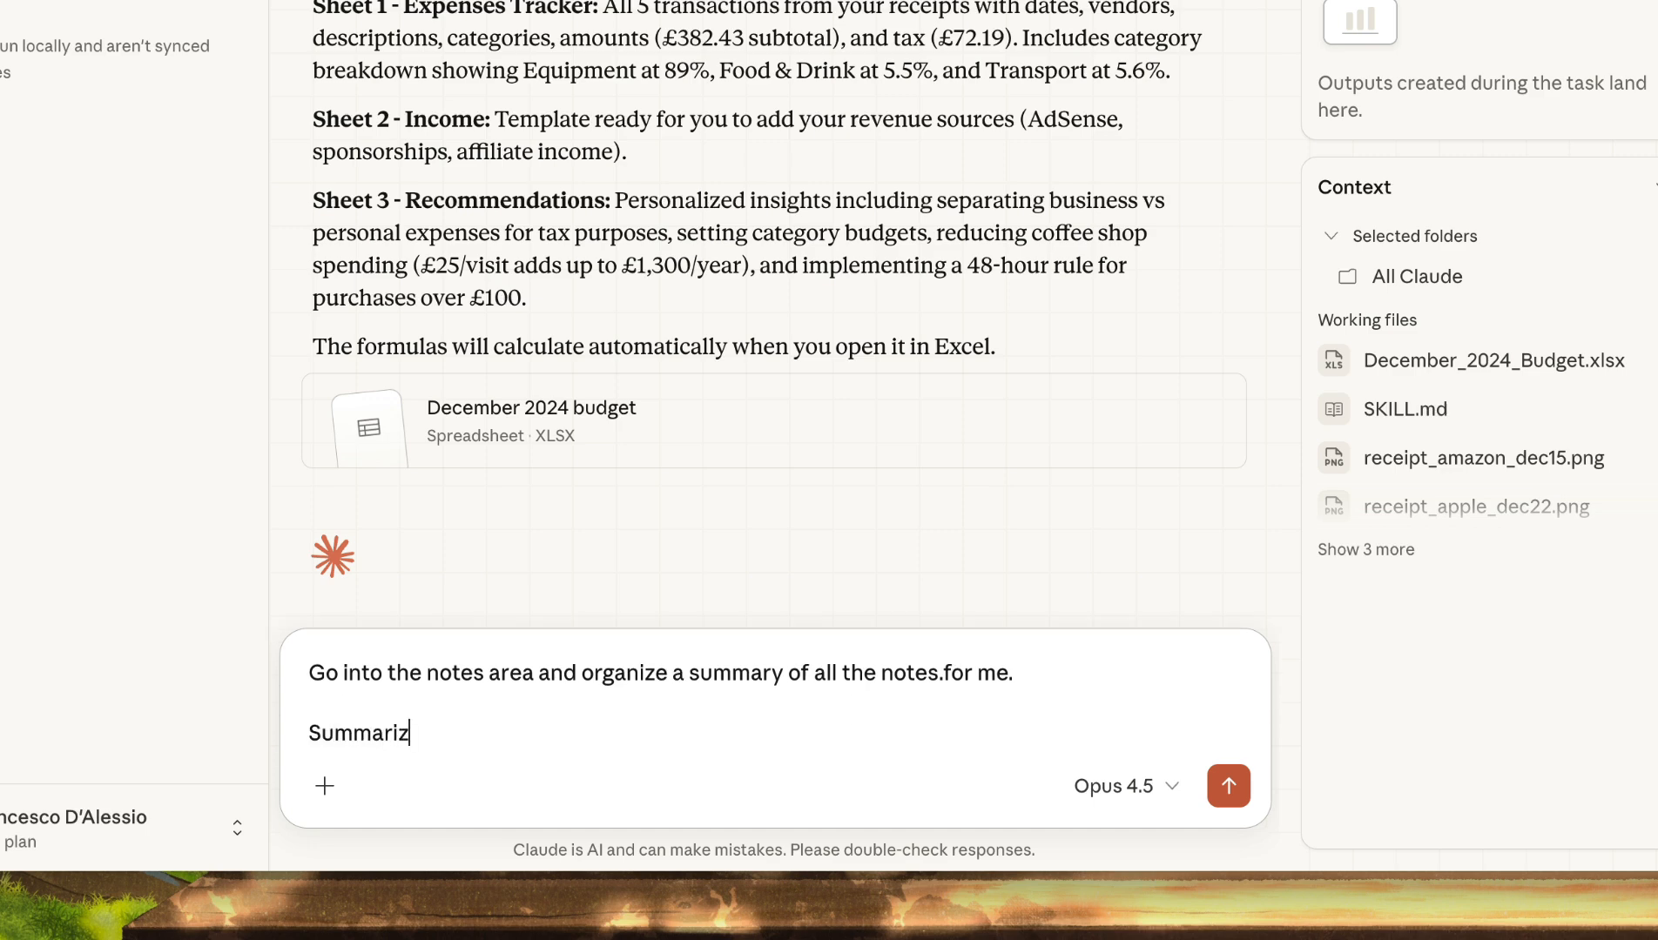
left_click(1228, 785)
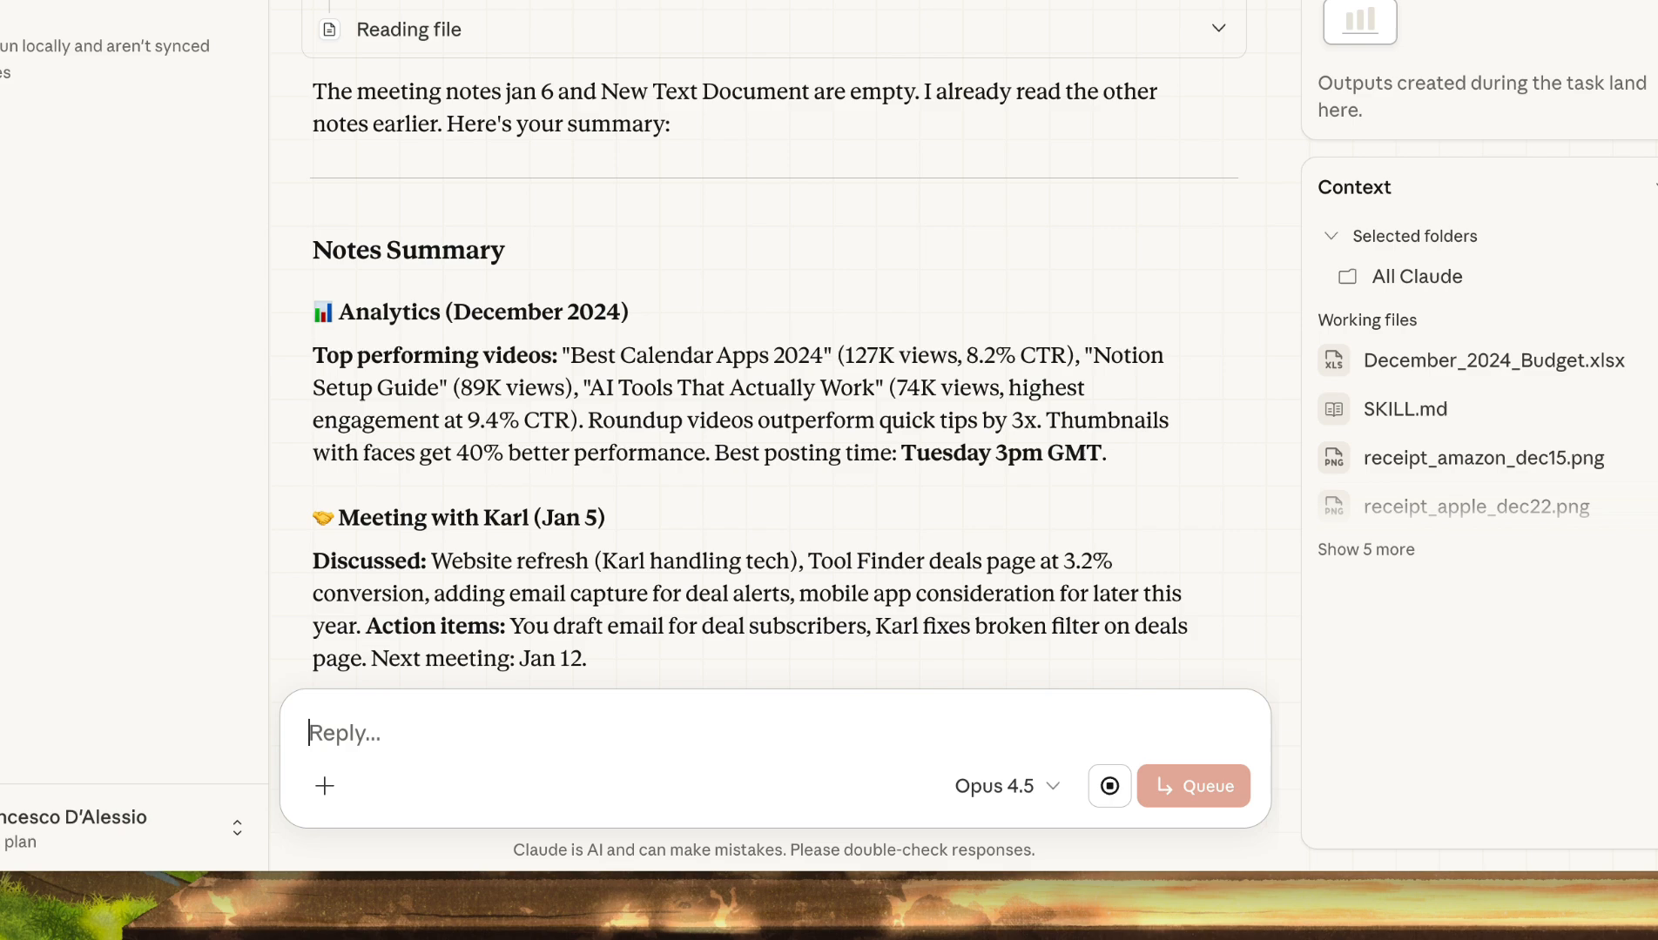
Step: Scroll through Claude's Notes Summary of the December 2024 analytics and meeting notes
scroll("up", 3)
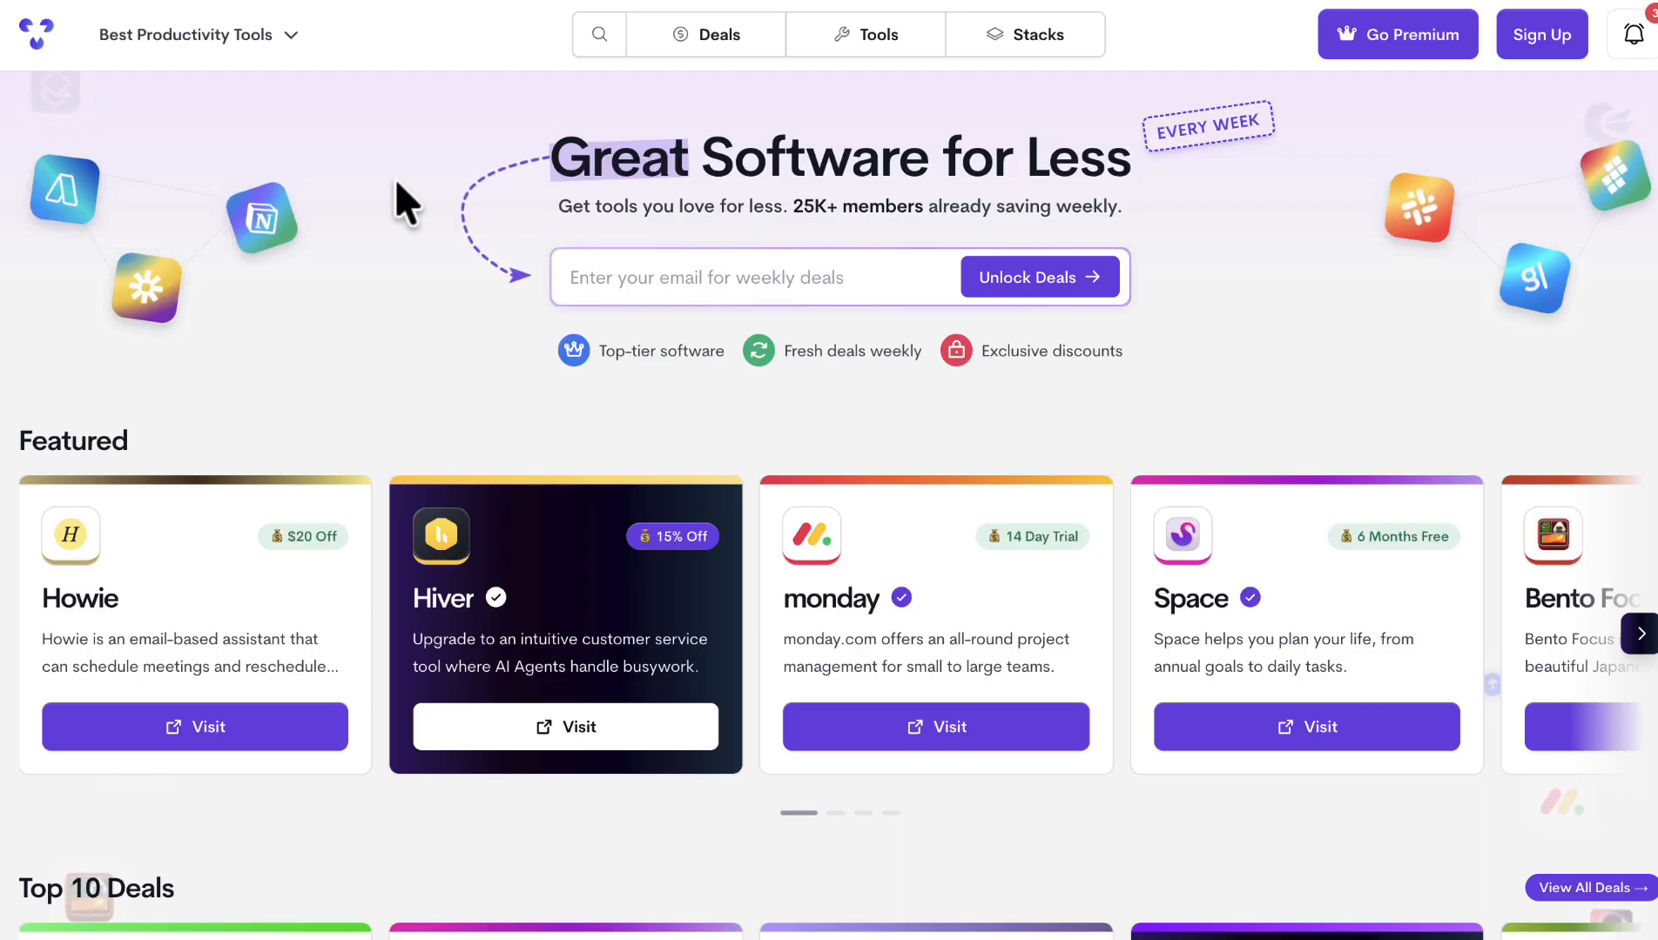
mouse_move(719, 43)
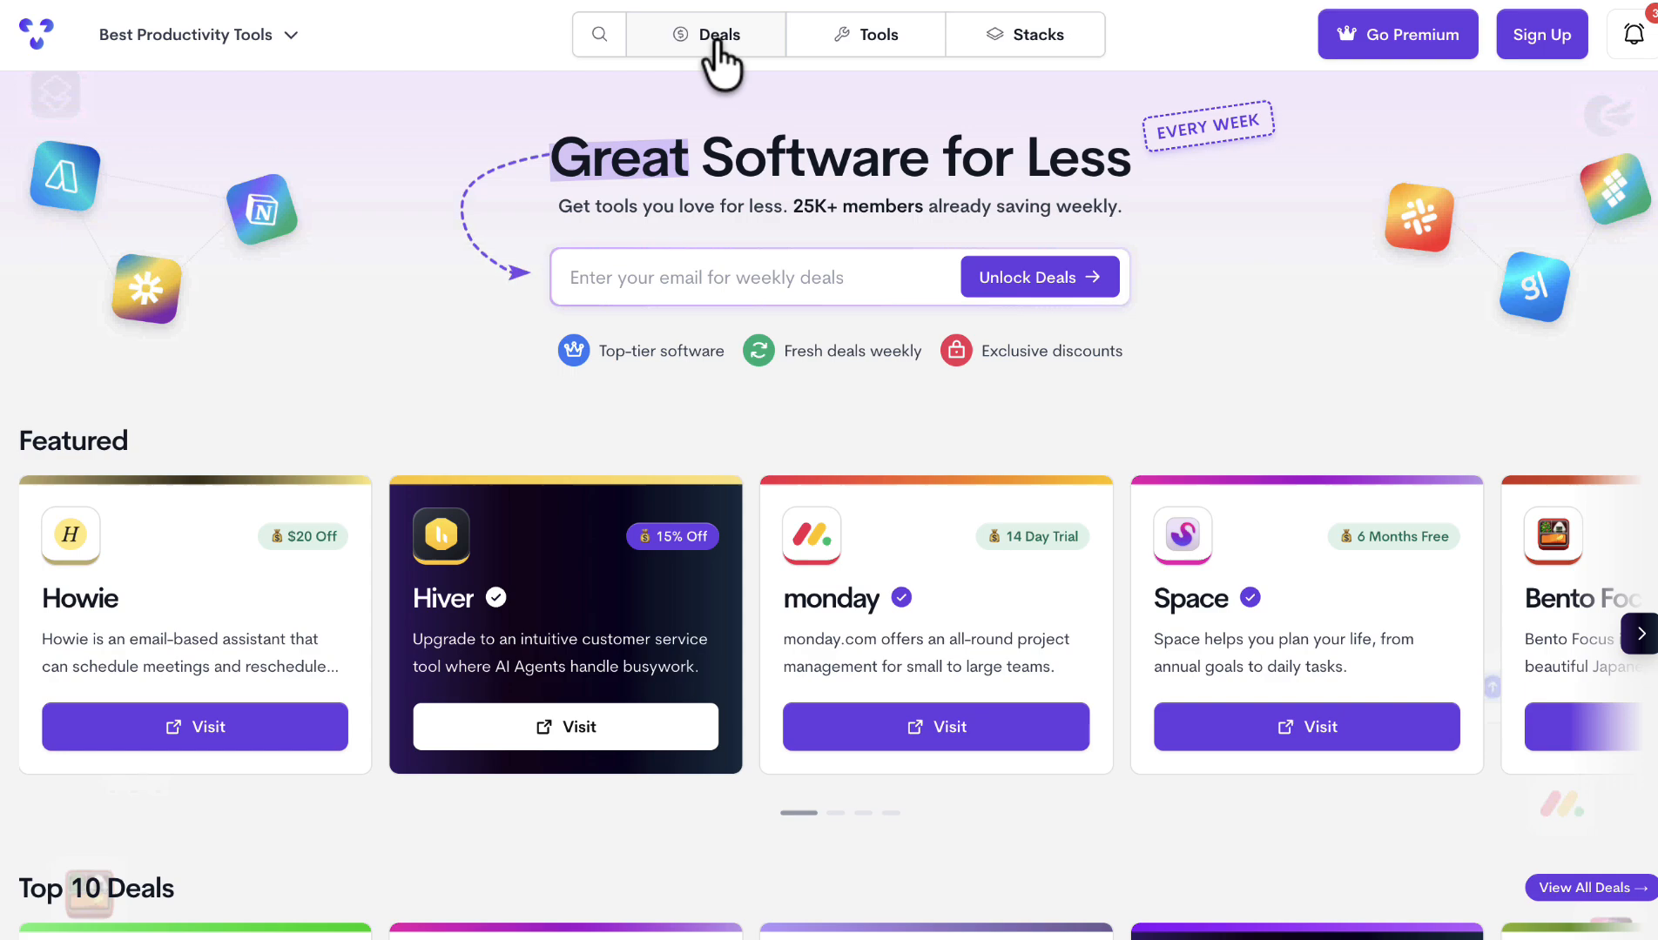
Step: Open the Deals listings in Tool Finder to find the Granola offer
left_click(717, 34)
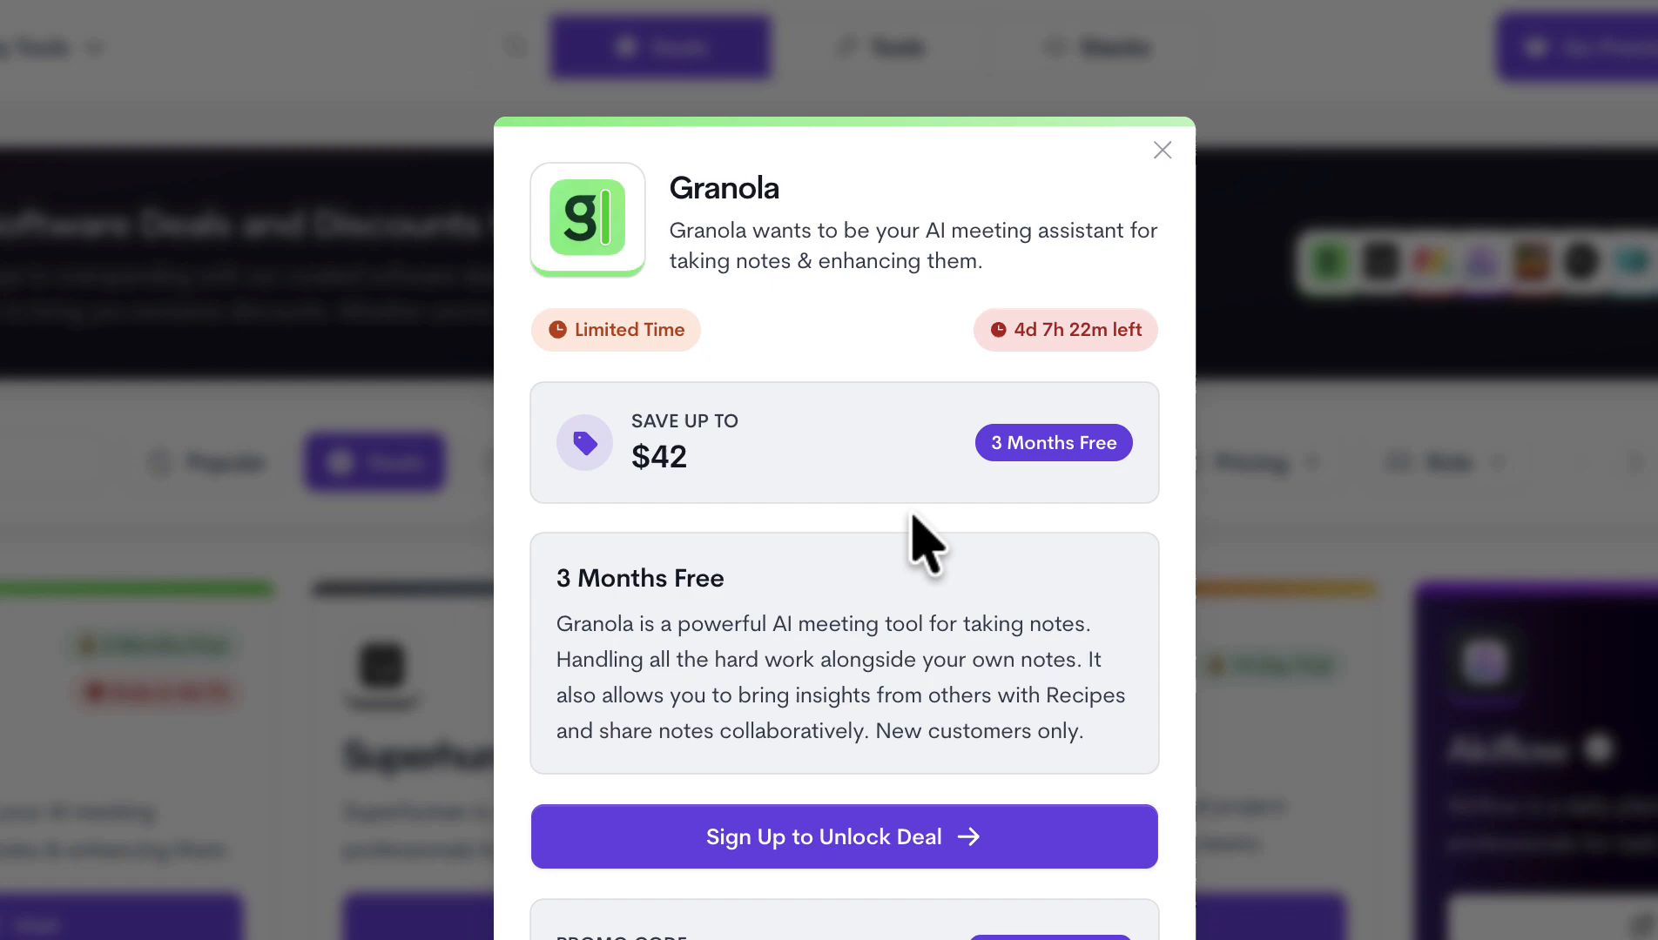
mouse_move(905, 866)
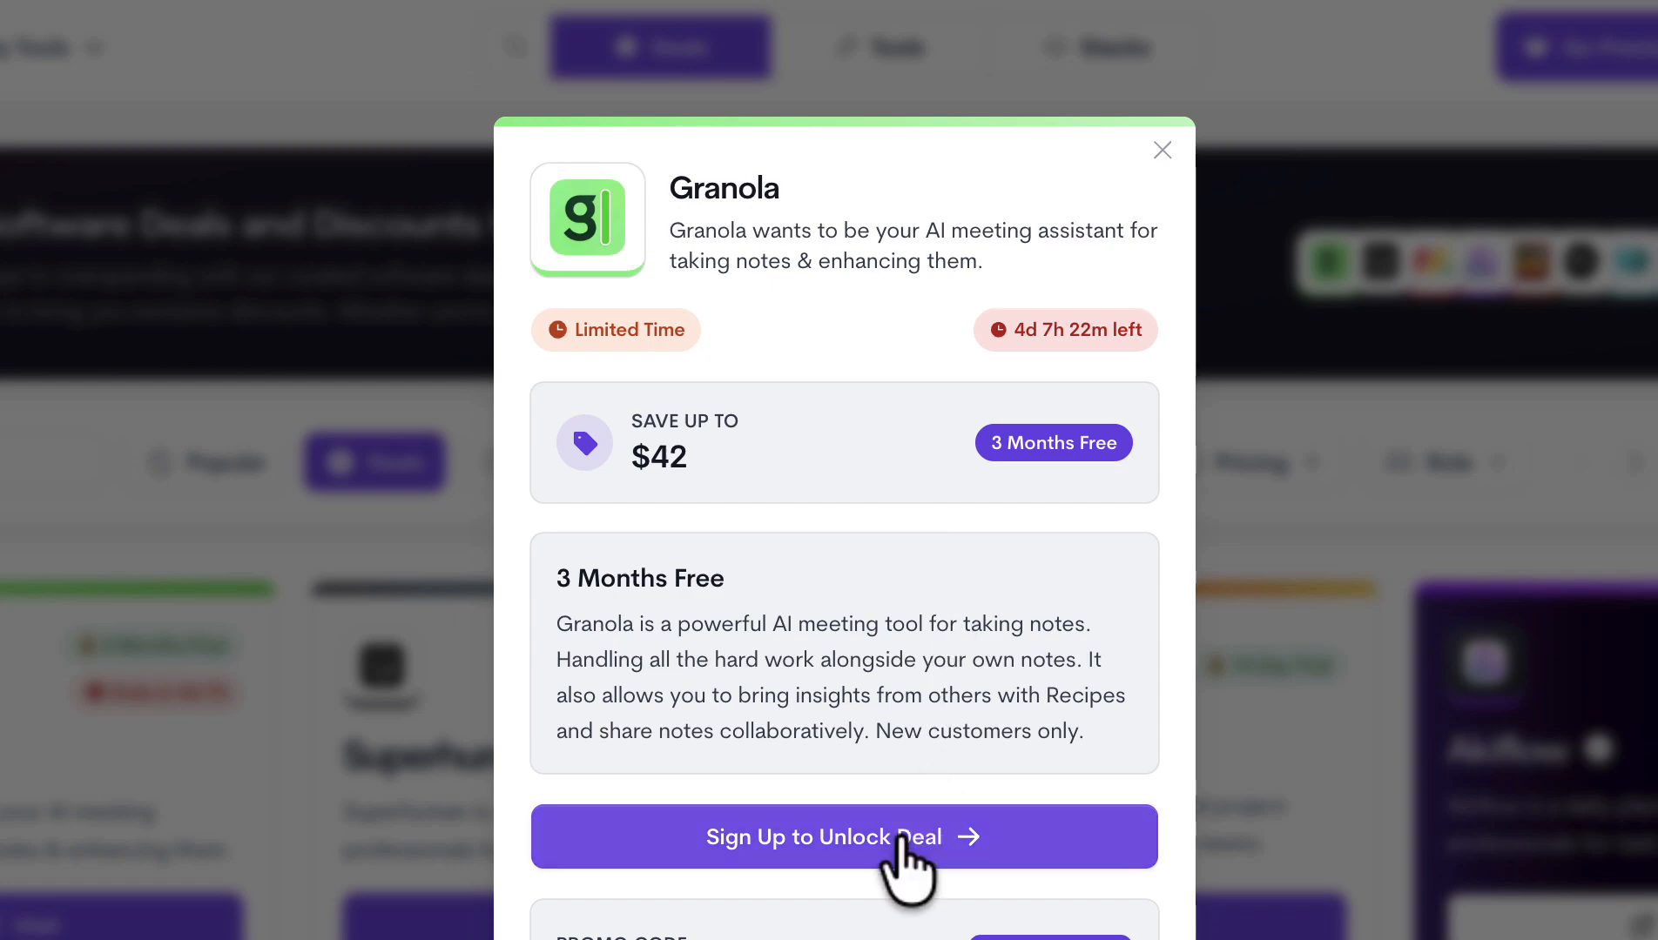